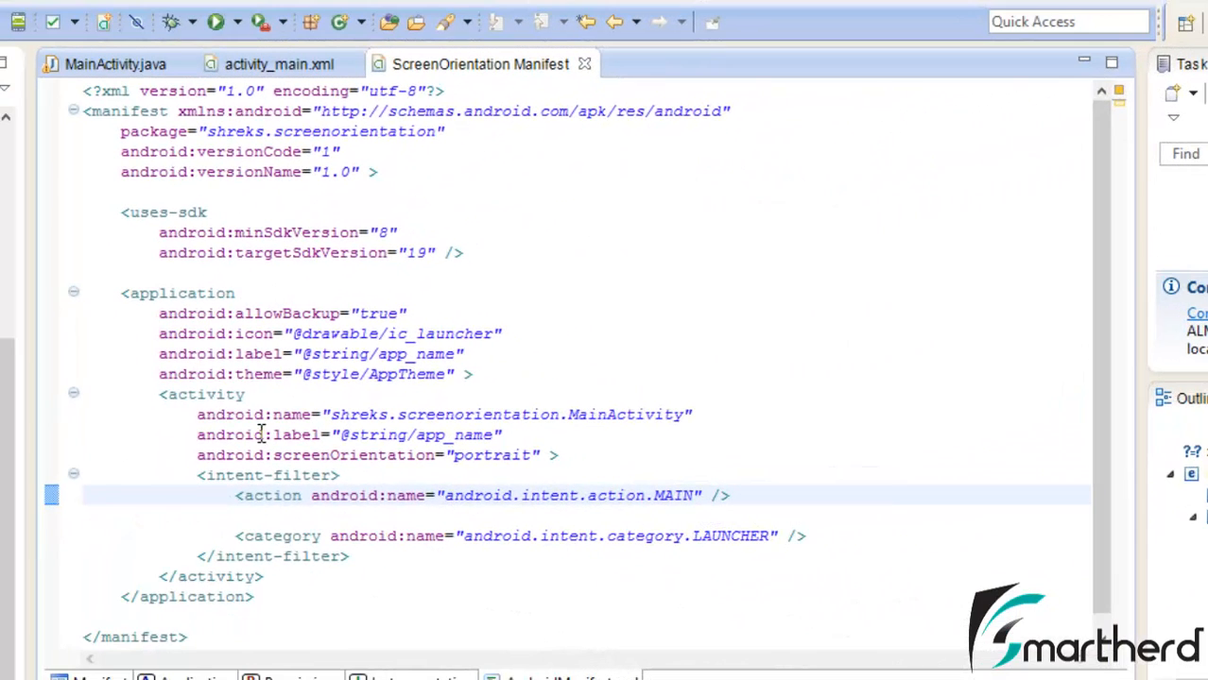
Delete android:screenOrientation="portrait" from the MainActivity element in AndroidManifest.xml.
double_click(219, 456)
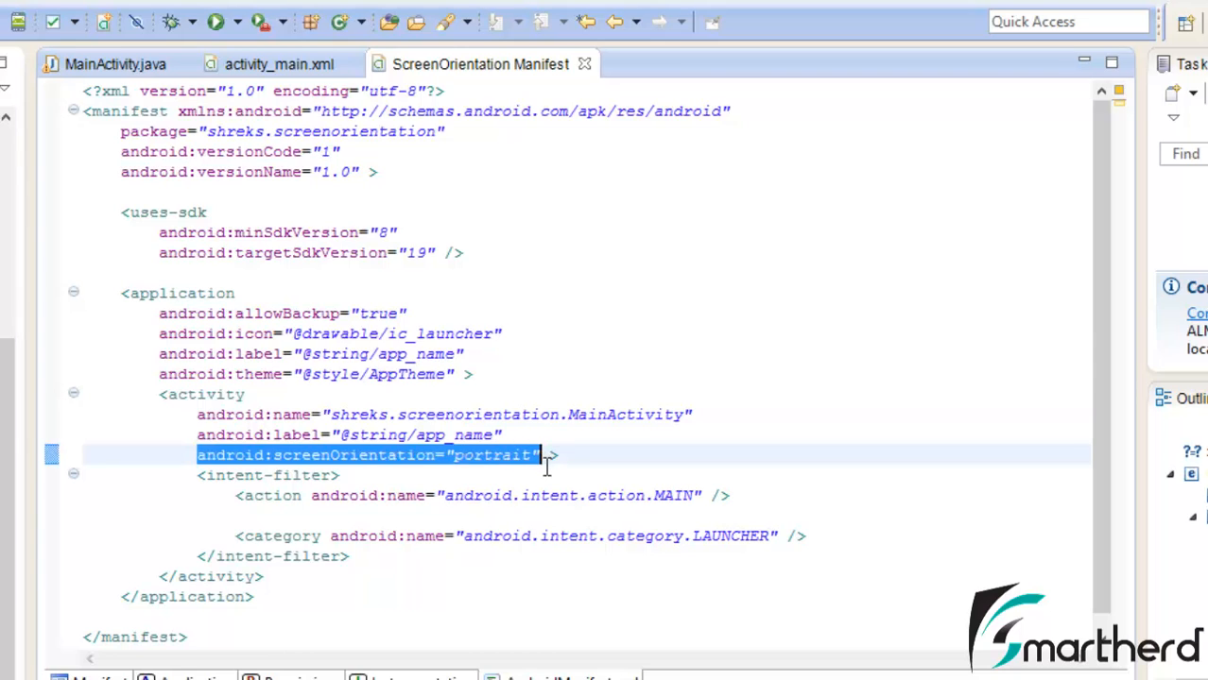
mouse_move(539, 456)
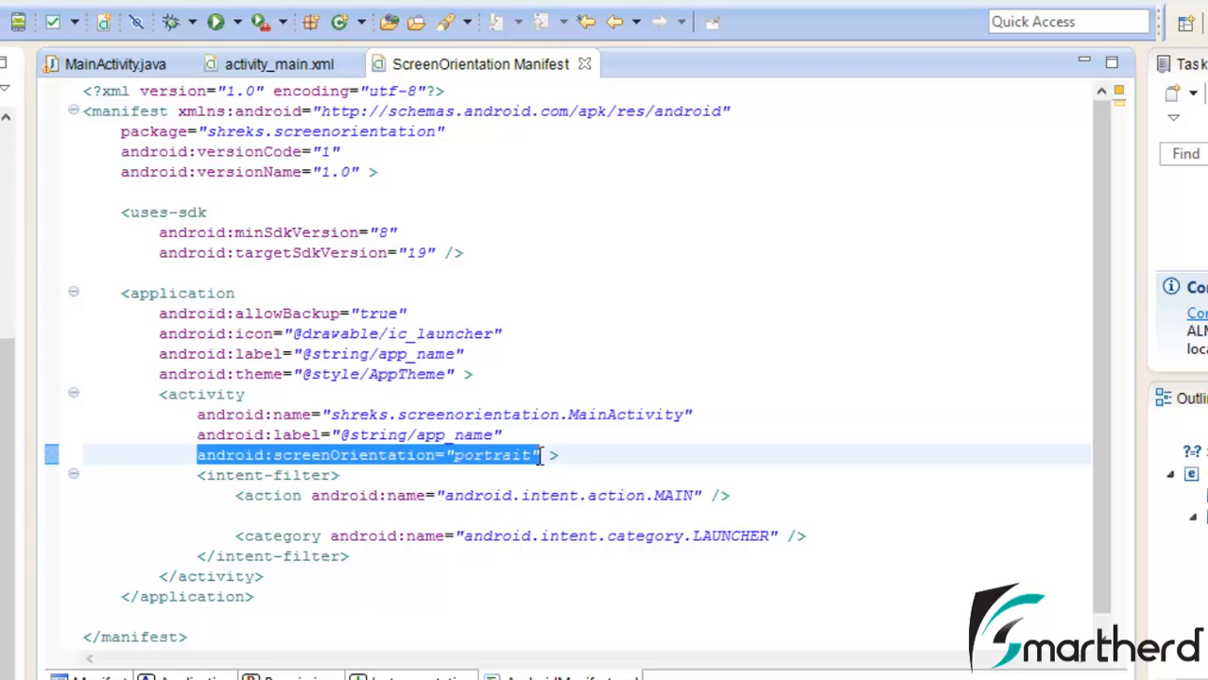
key(Delete)
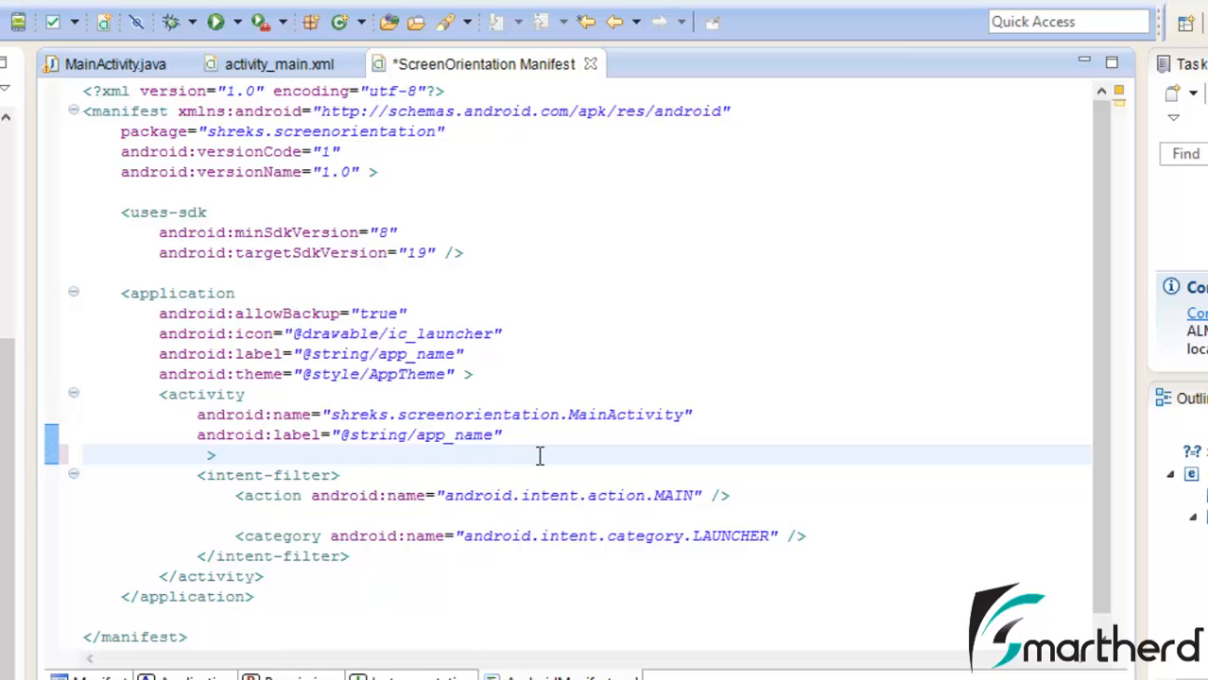
Write android:configChanges on the activity element with orientation as its first value.
text(configChanges=")
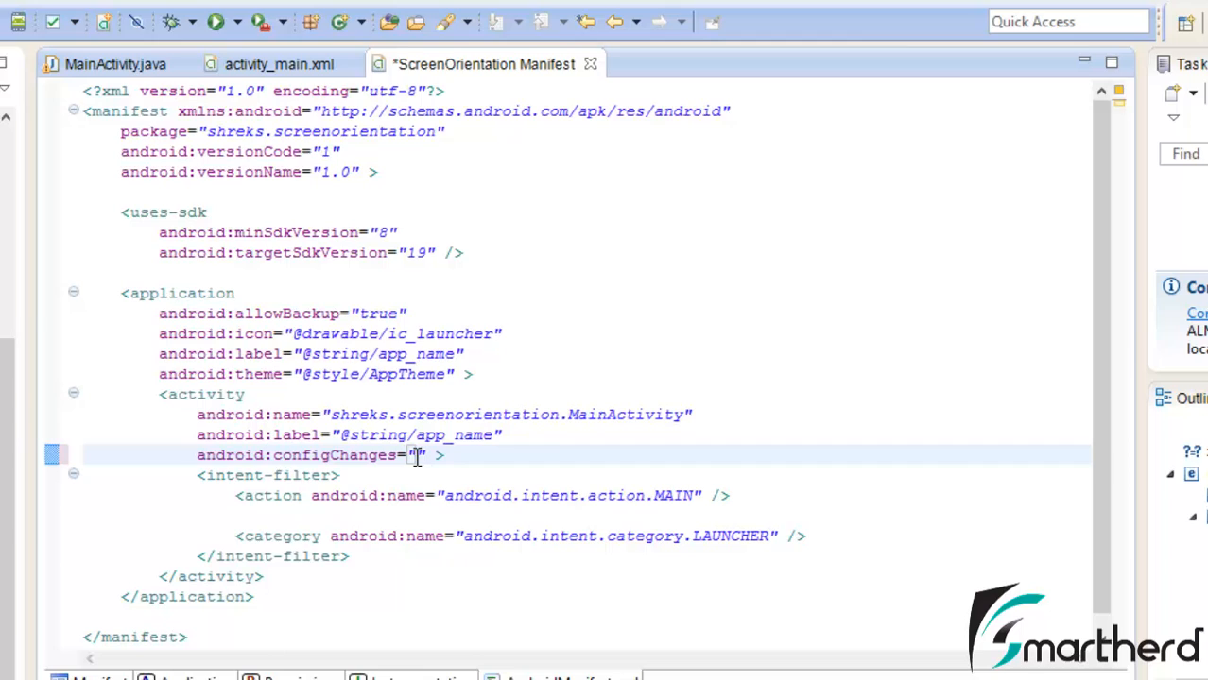
text(o)
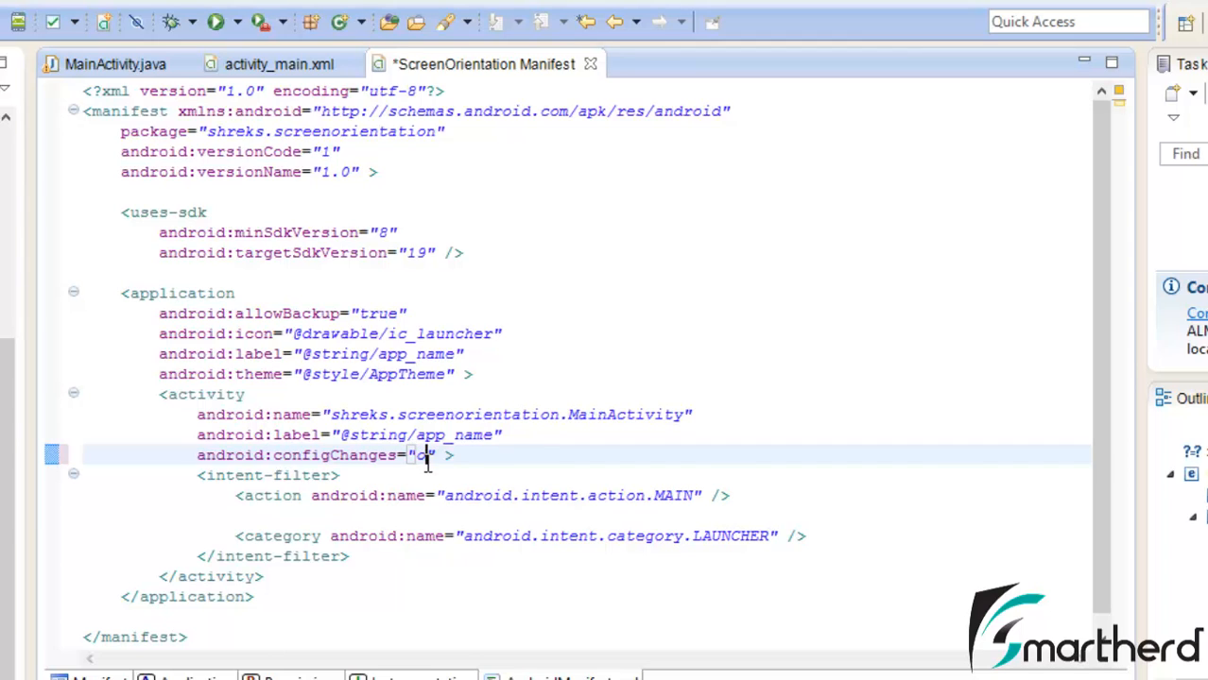
text(orientation)
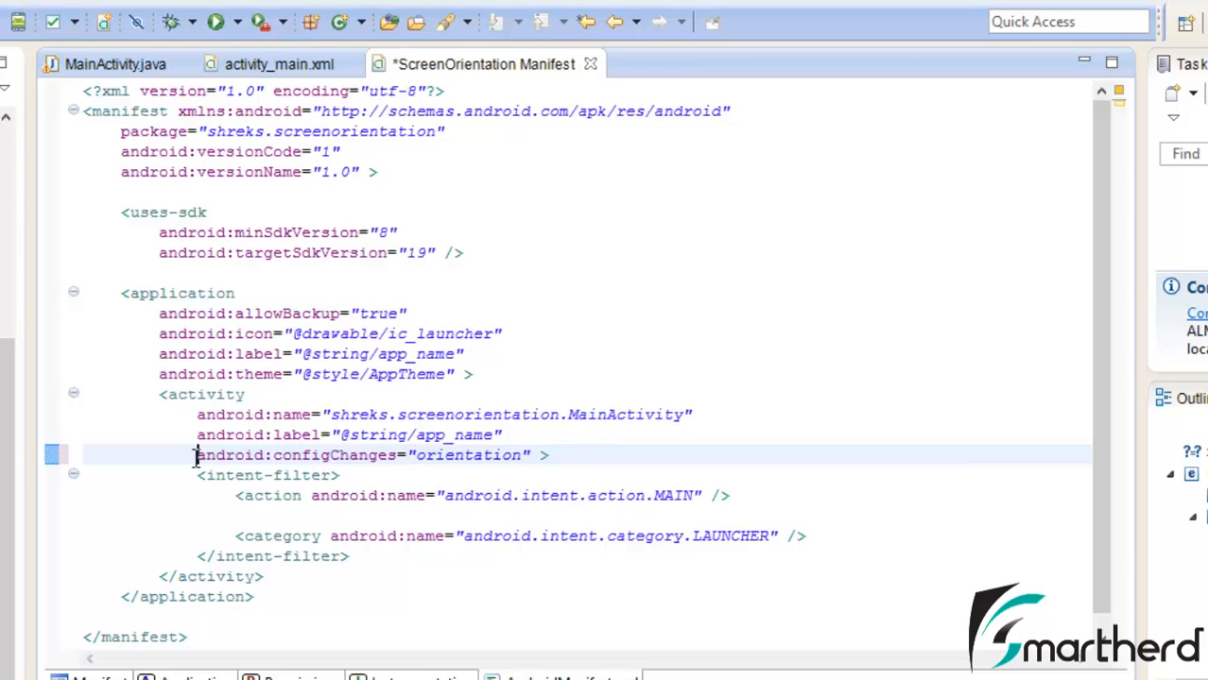
drag(197, 453, 533, 454)
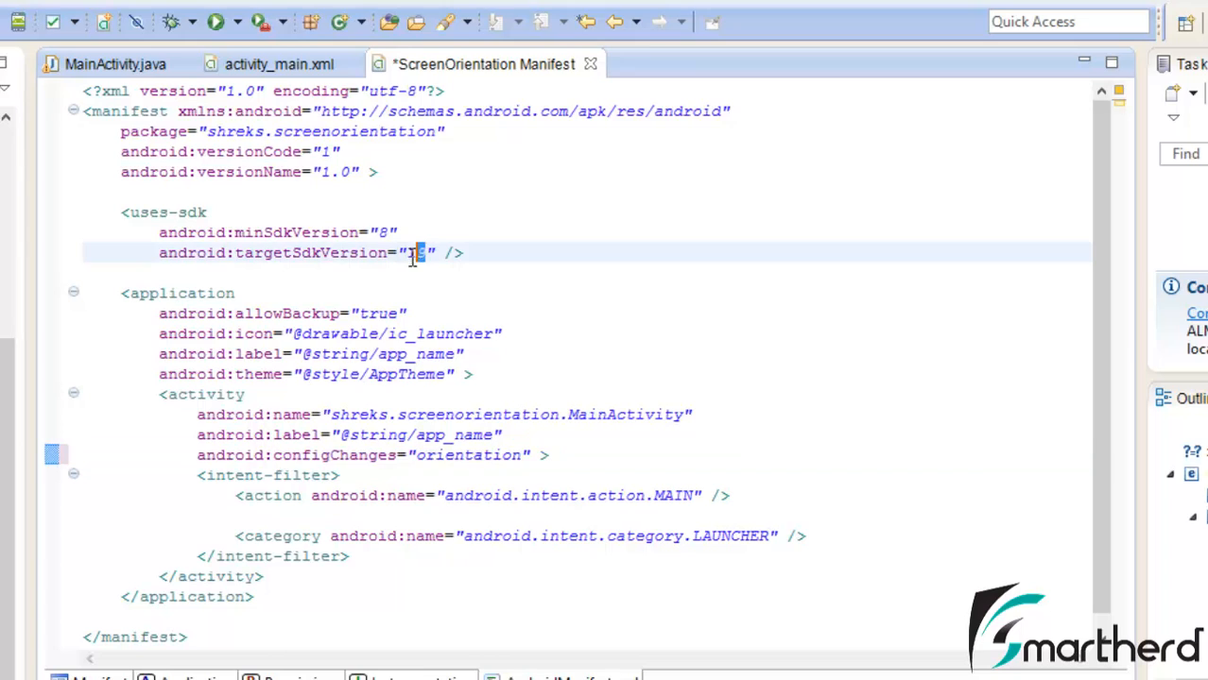
text(9)
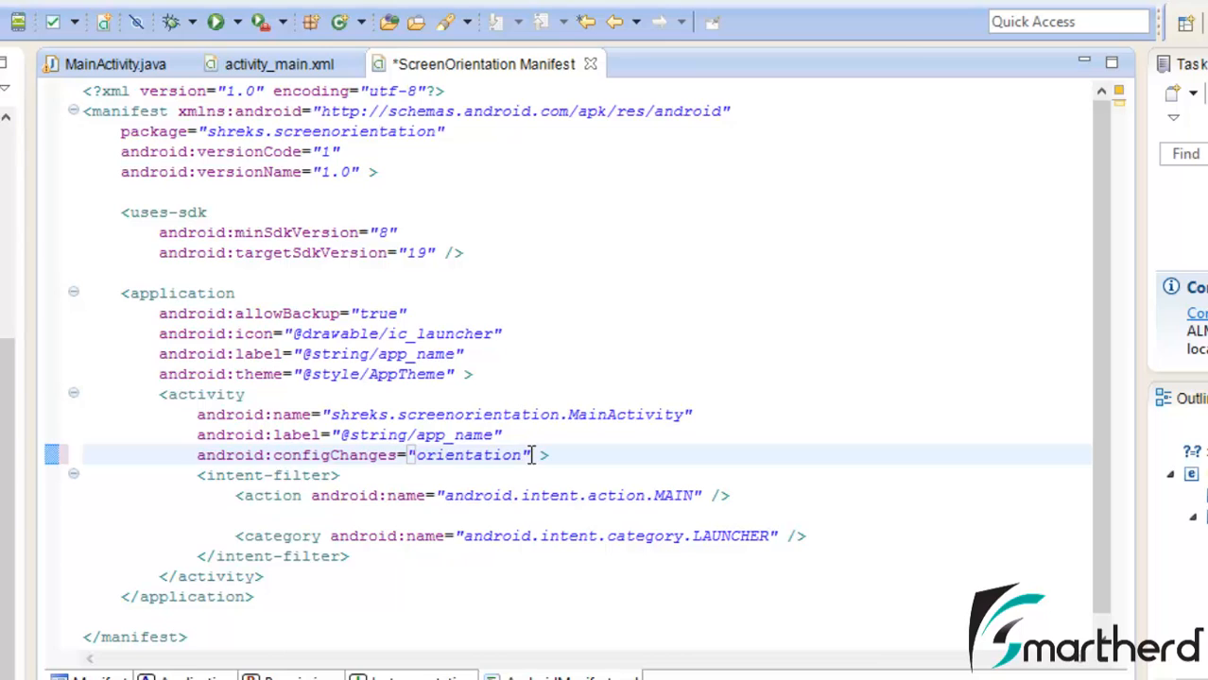
Extend the value to orientation|screenSize|keyboardHidden and select it for review.
text(|sc)
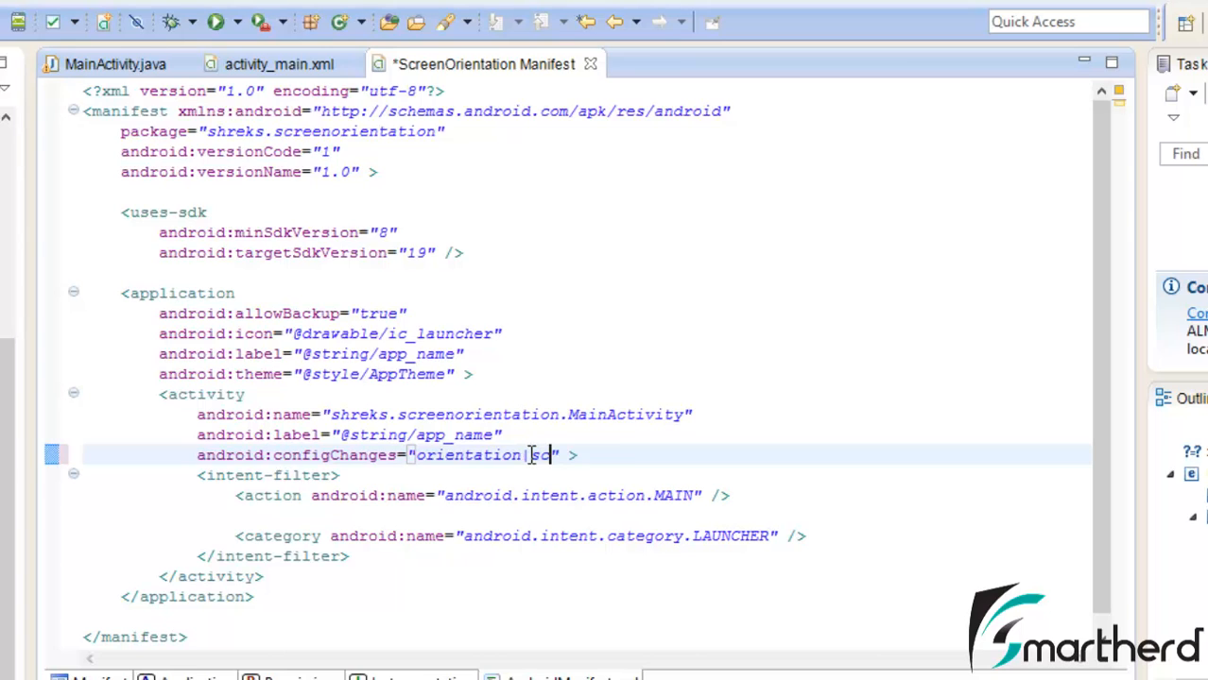
text(creenSize)
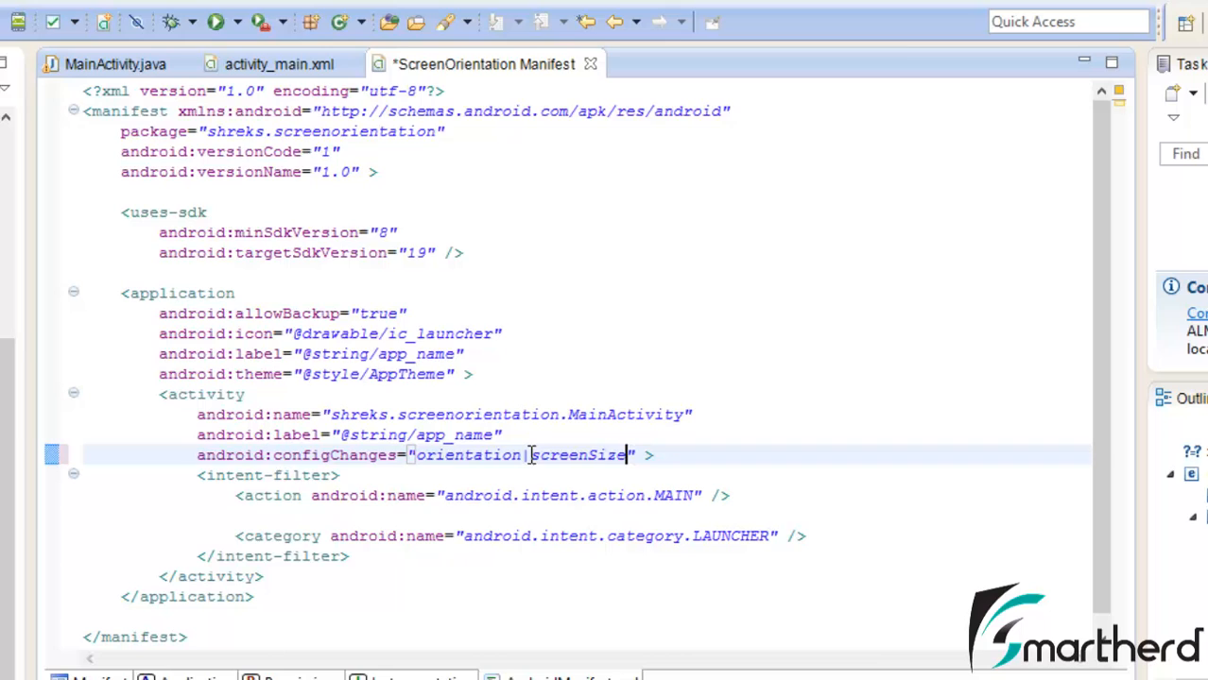
text(|)
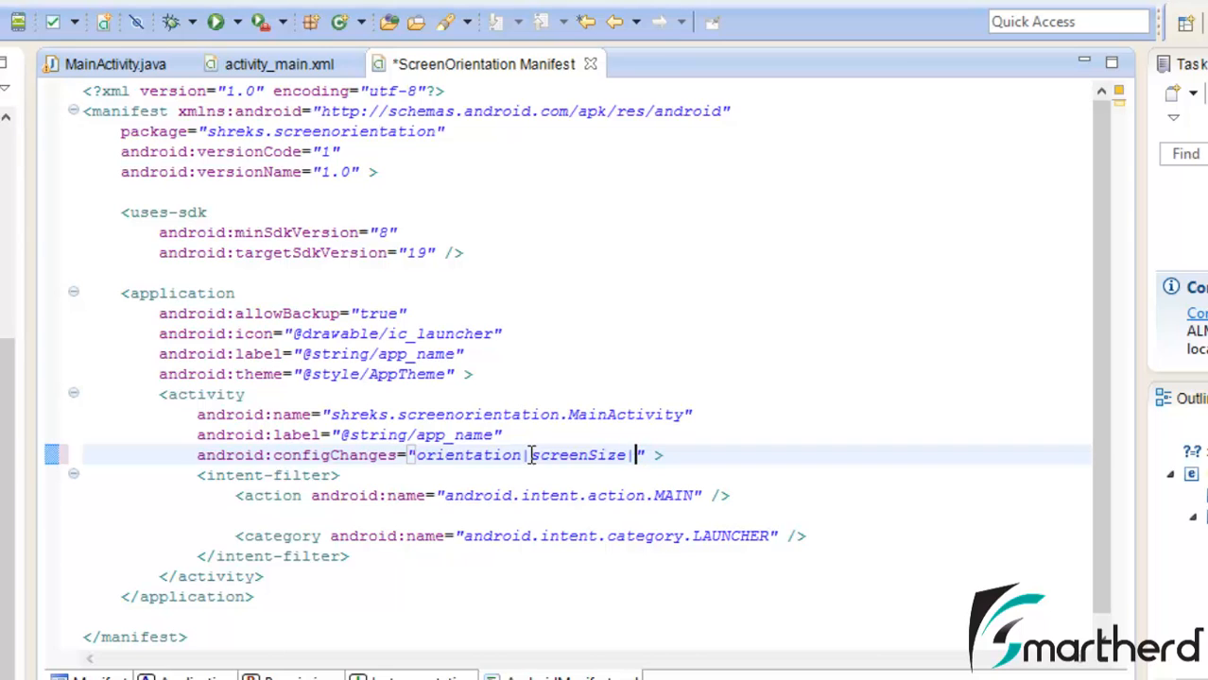
text(keyboardHidden)
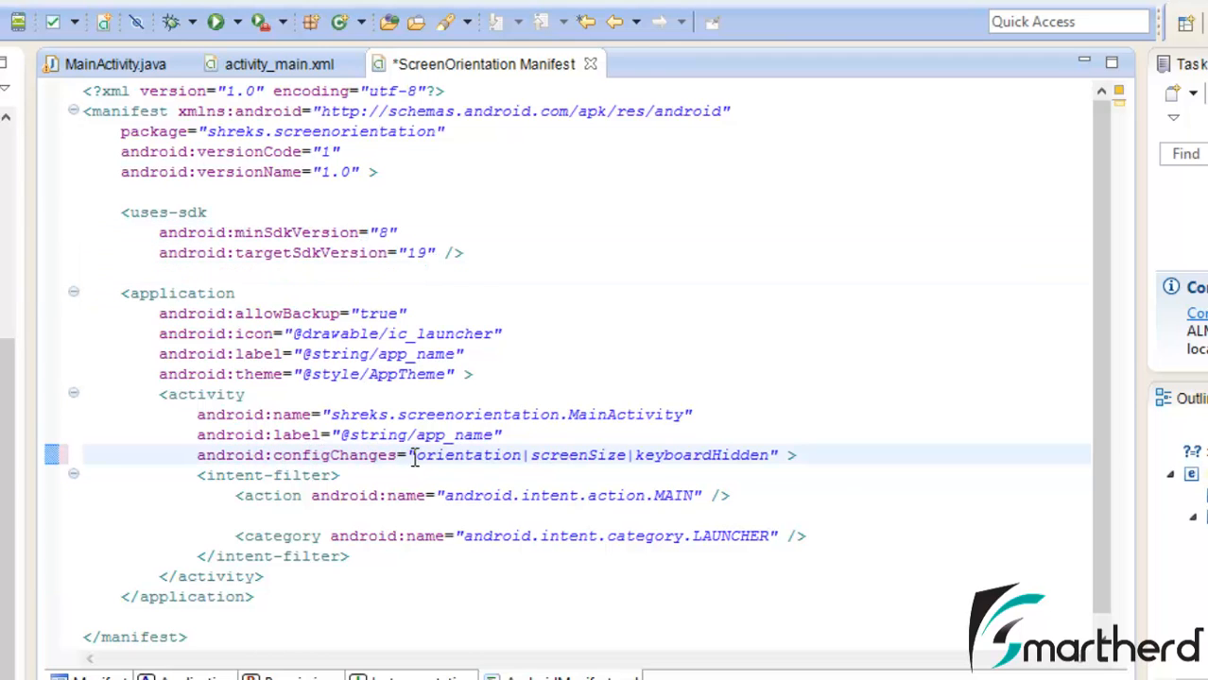
drag(414, 453, 773, 454)
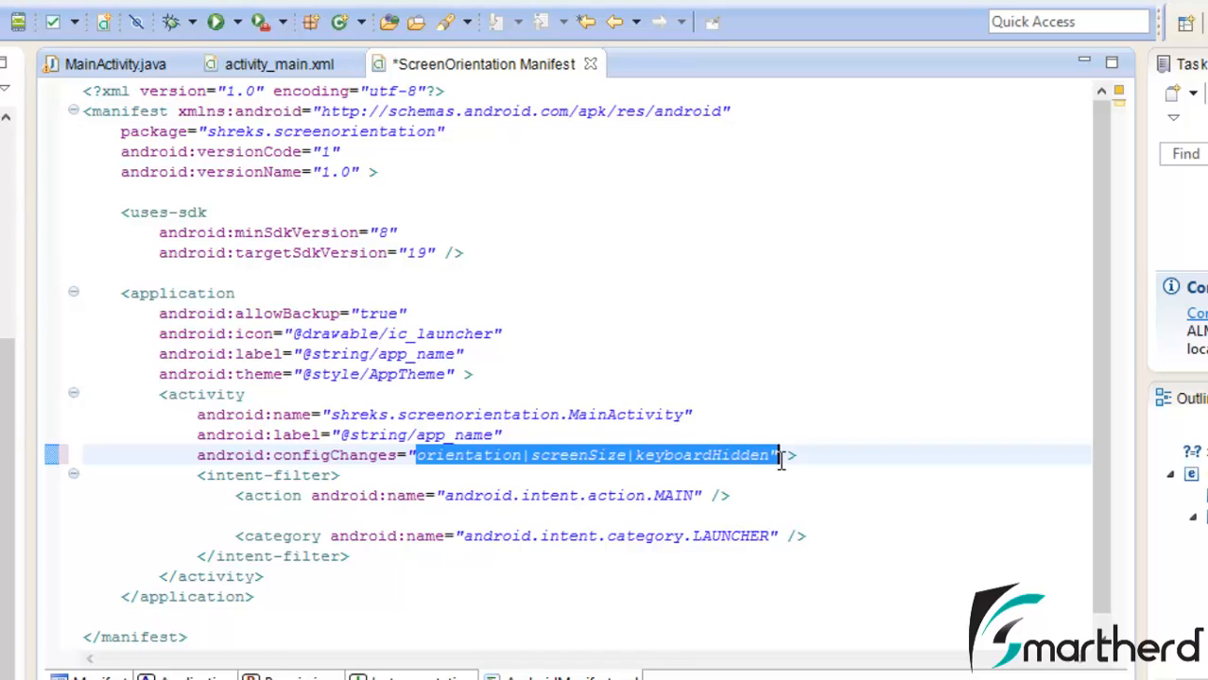
mouse_move(106, 70)
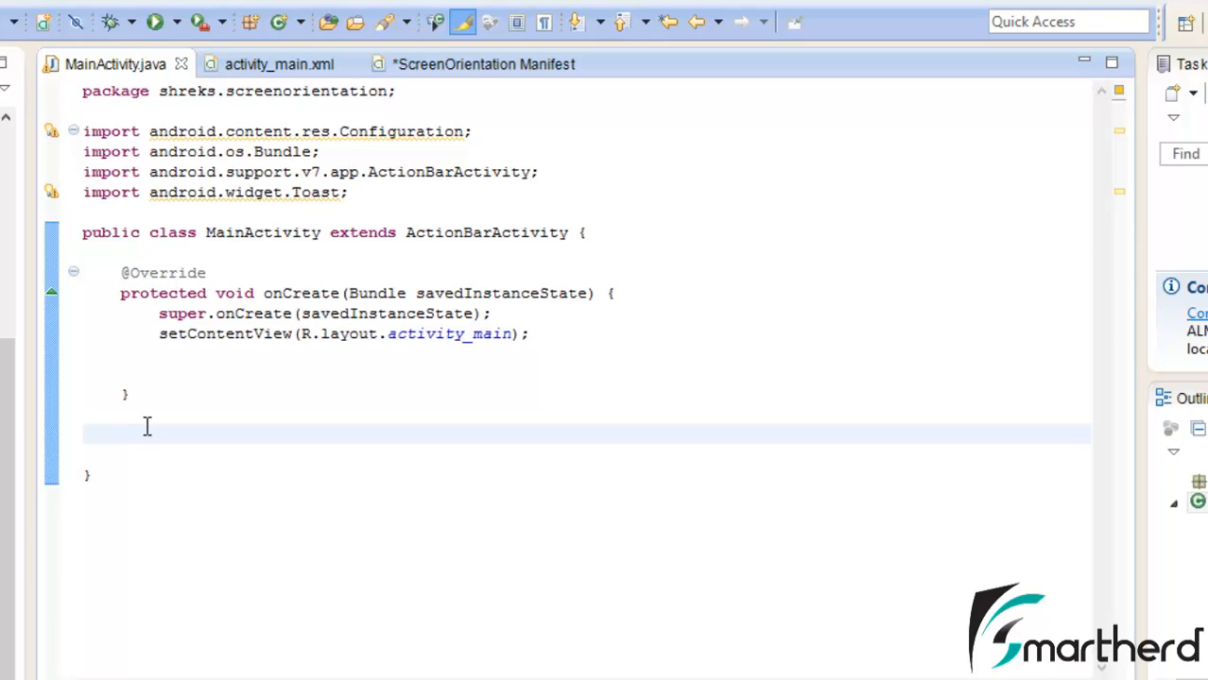
Insert the onConfigurationChanged(Configuration newConfig) stub calling super in MainActivity.java.
text(on)
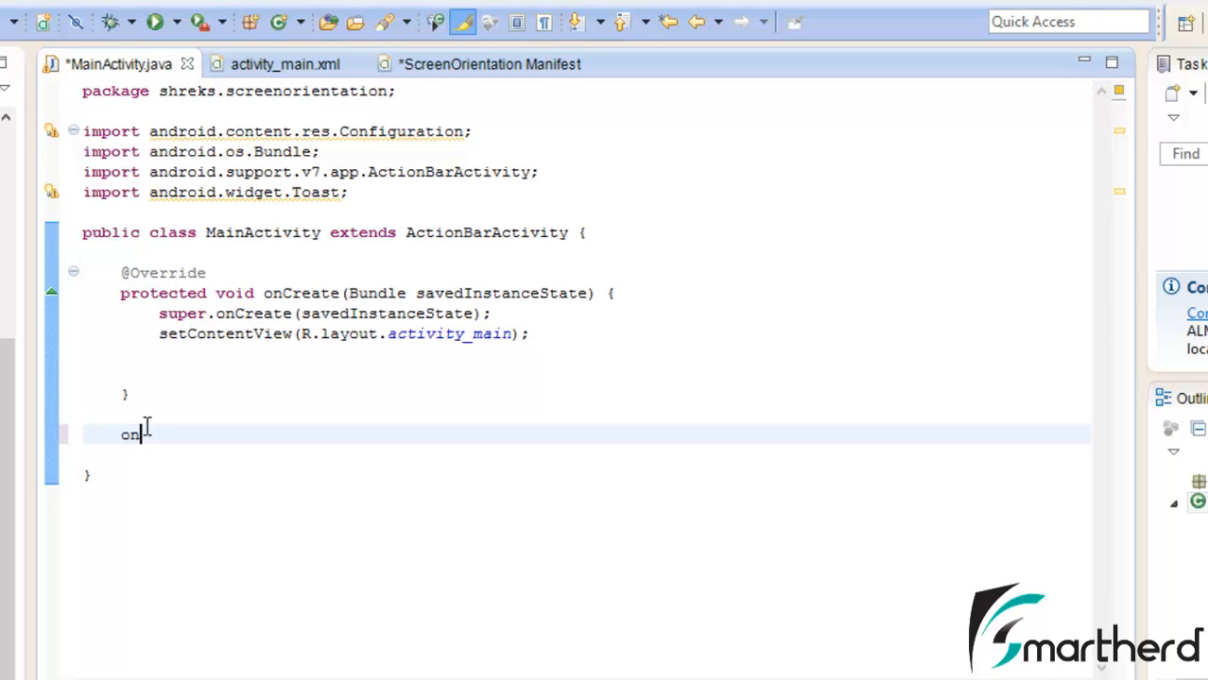
text(on)
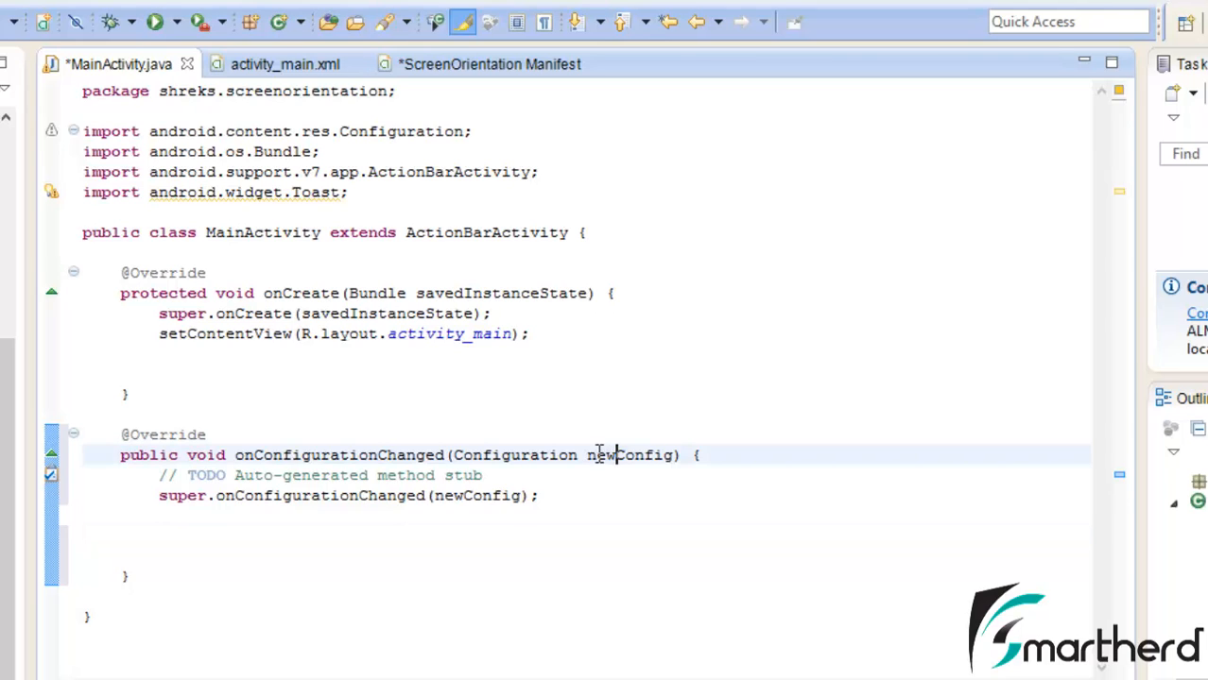
double_click(625, 456)
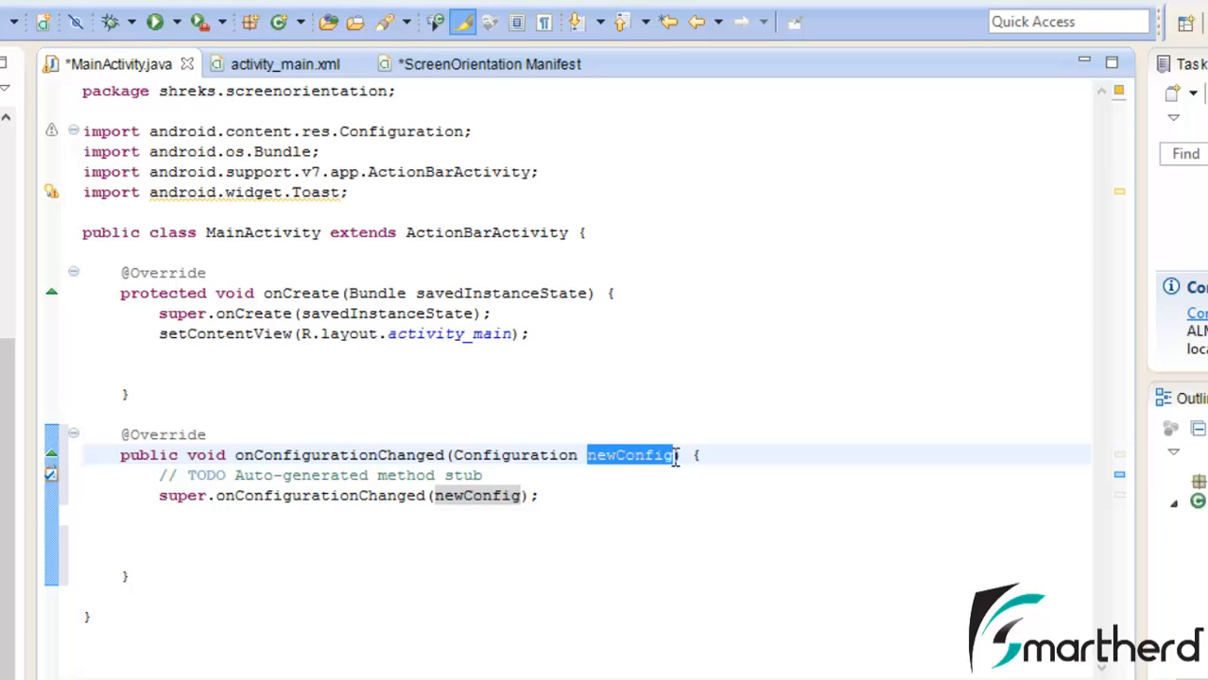
mouse_move(620, 453)
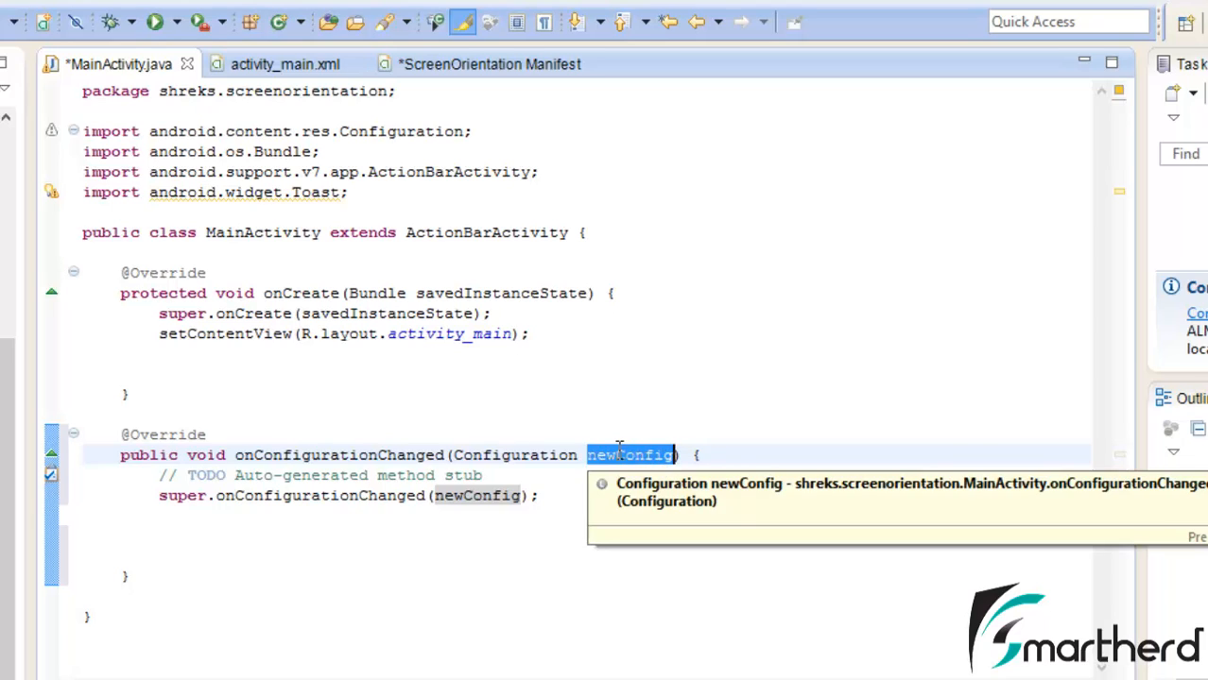
click(669, 507)
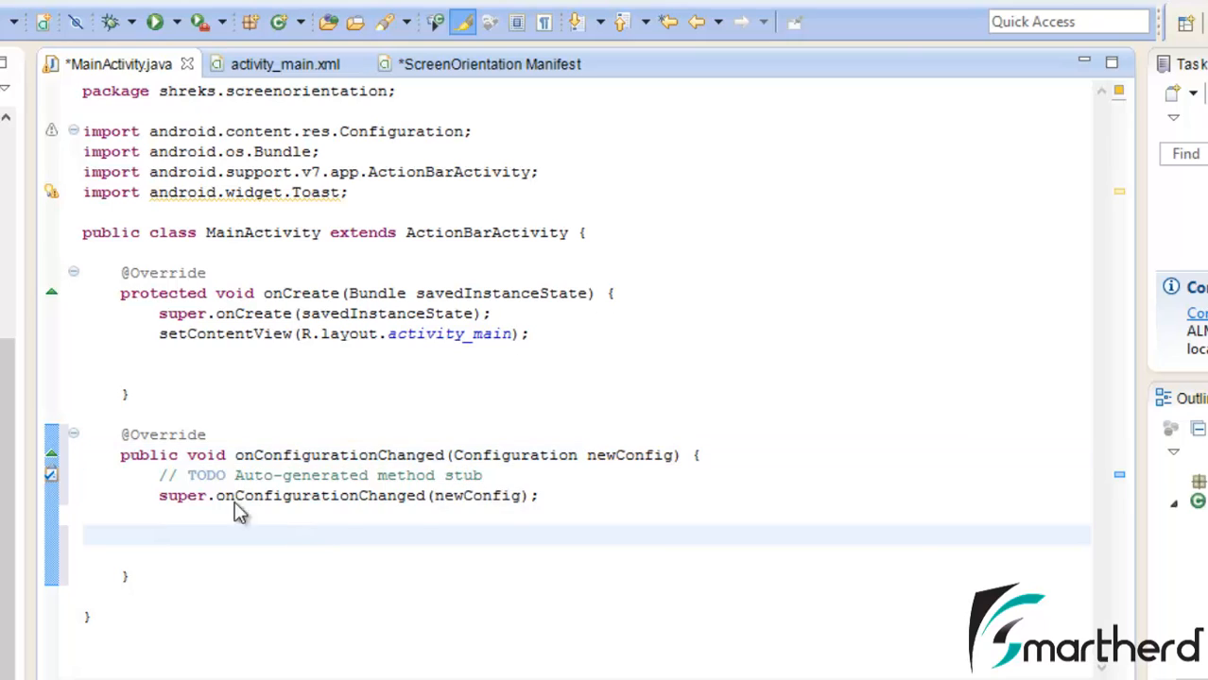
Add if(newConfig.orientation == Configuration.ORIENTATION_PORTRAIT){ } inside onConfigurationChanged.
text(if())
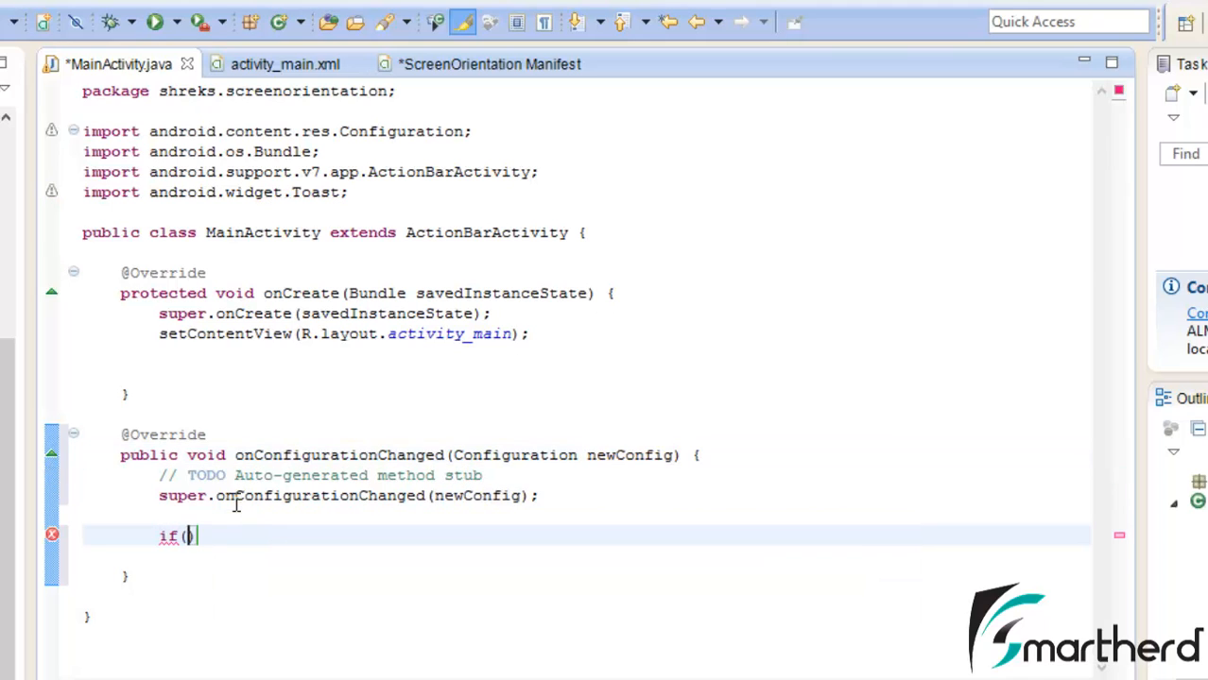
text(new)
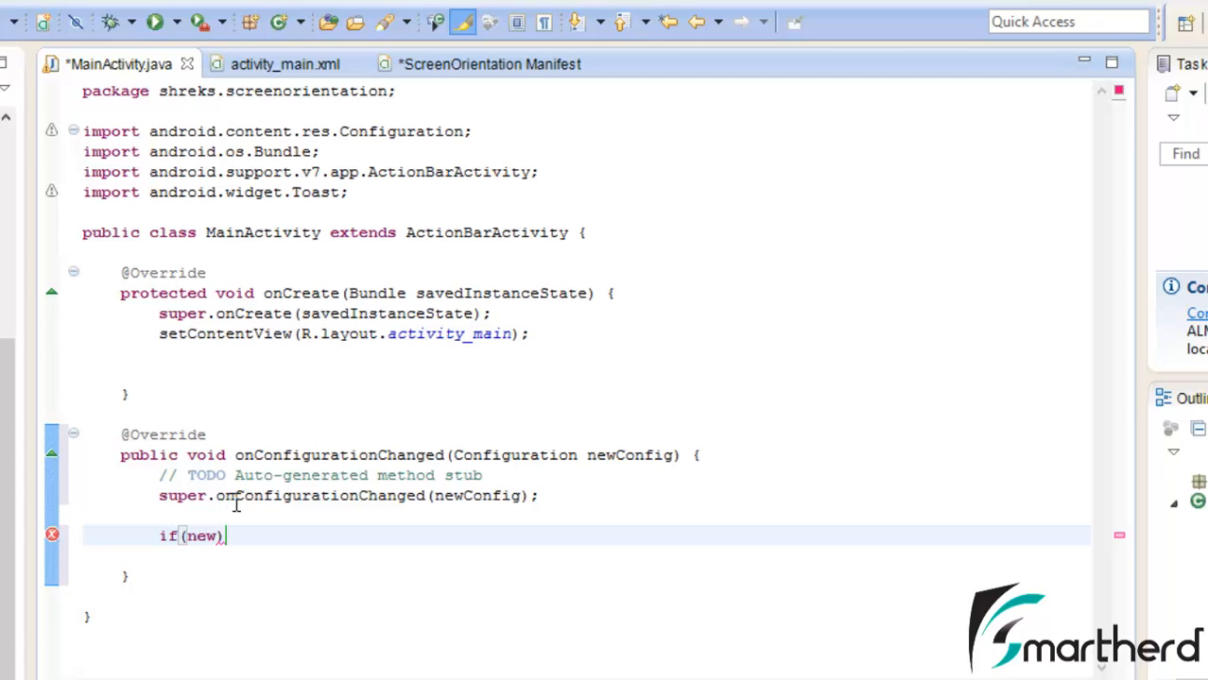
text(Config)
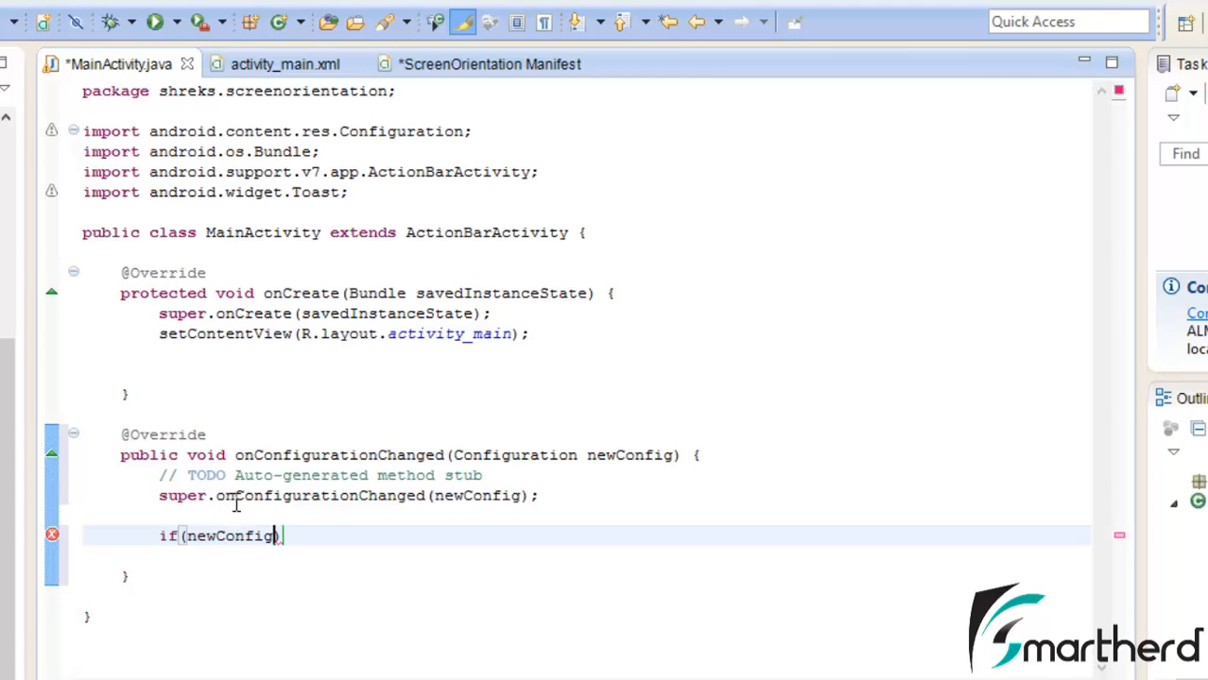
text(.orientation ==)
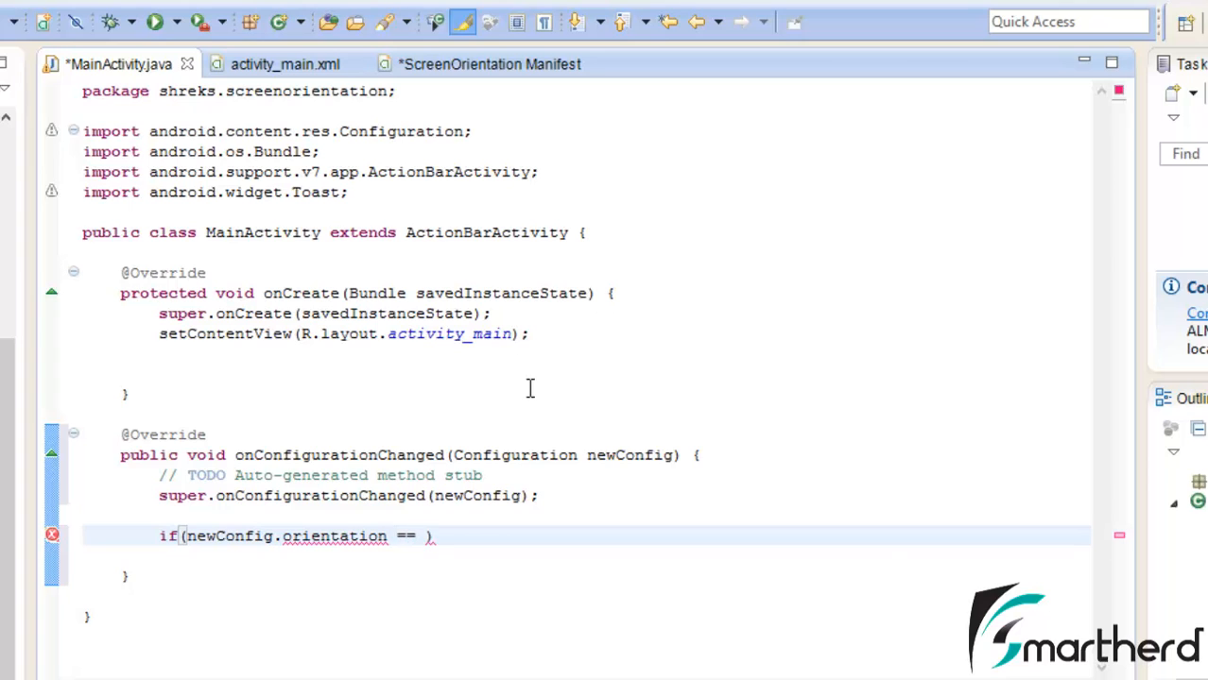
text(Configuration)
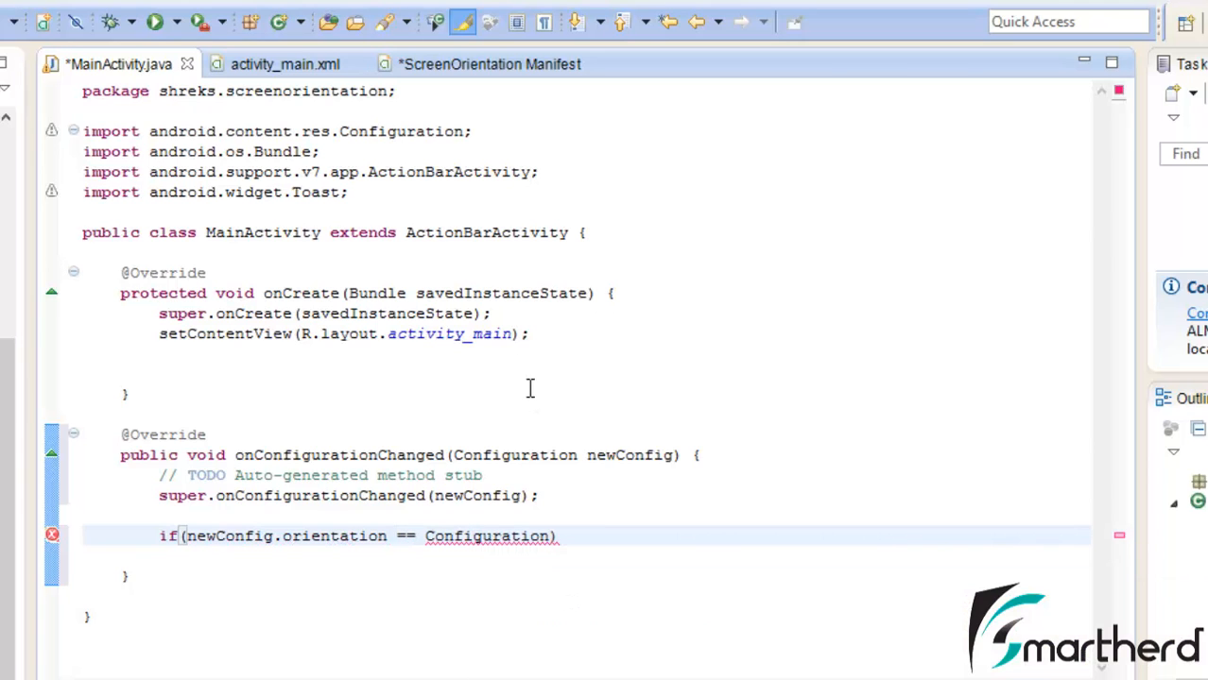
text(.ori)
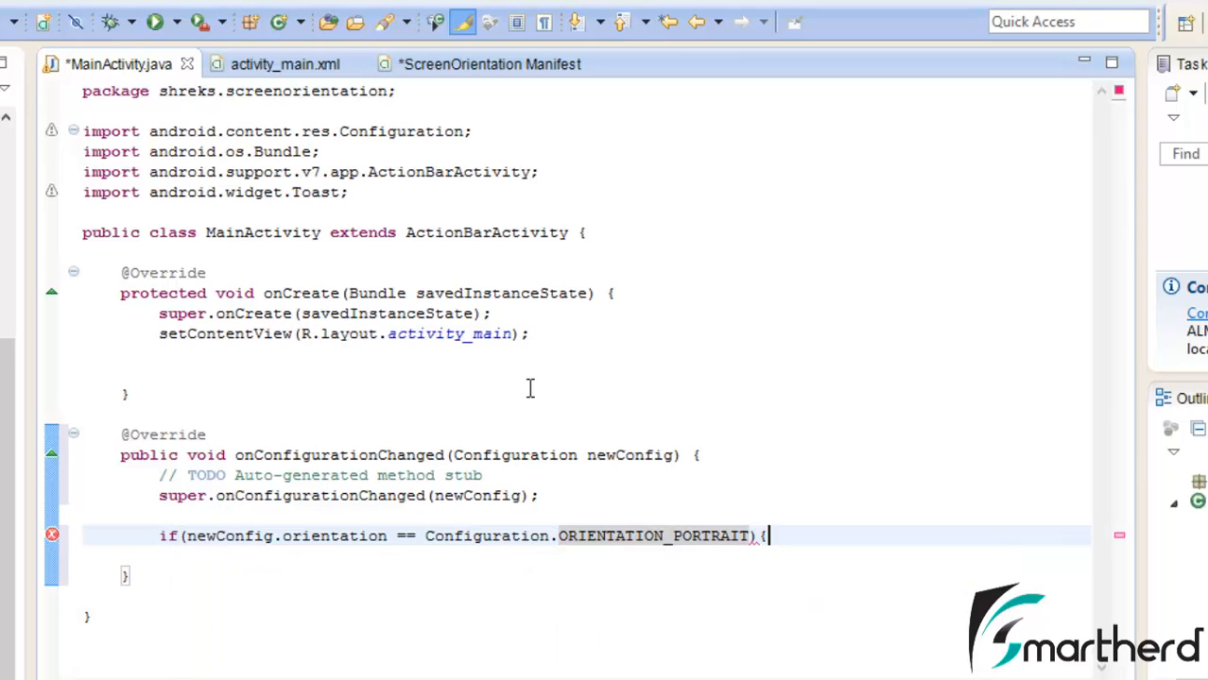
key(Enter)
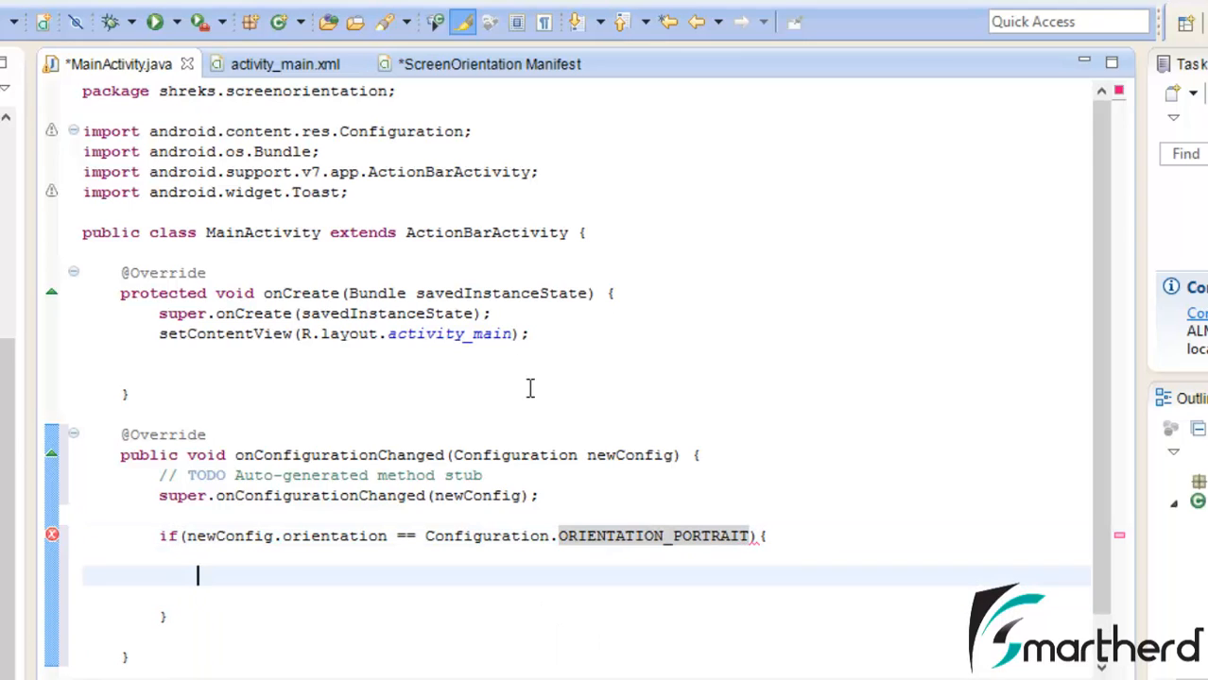
Show a short Toast "Portrait mode" via getApplicationContext() in that branch and select the line.
text(Toast)
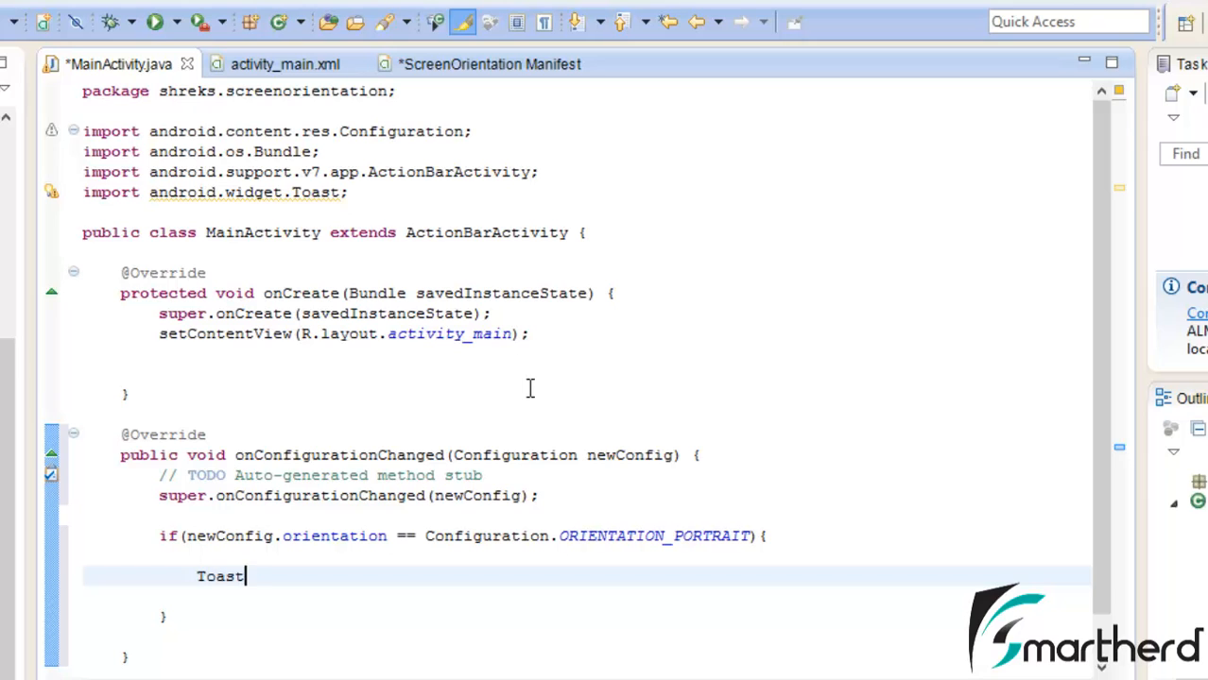
text(.makeText(getApplicationContext(), "Portrait mode", Toast.LENGTH_SHORT)
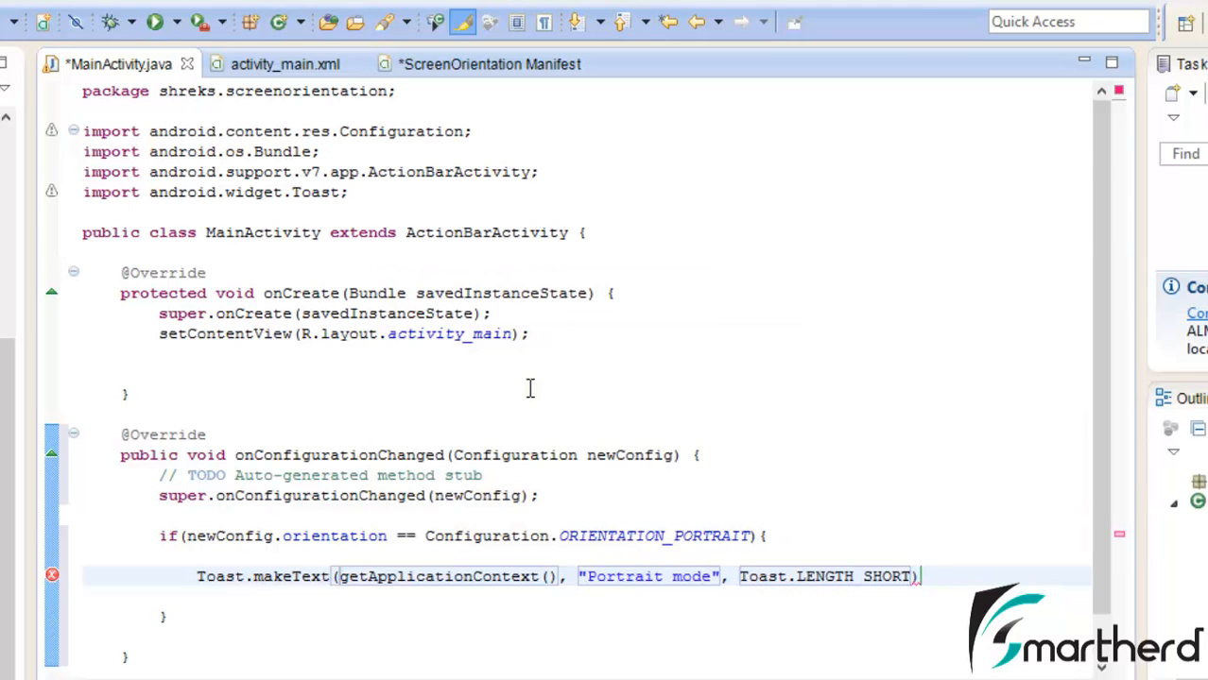
text(.show())
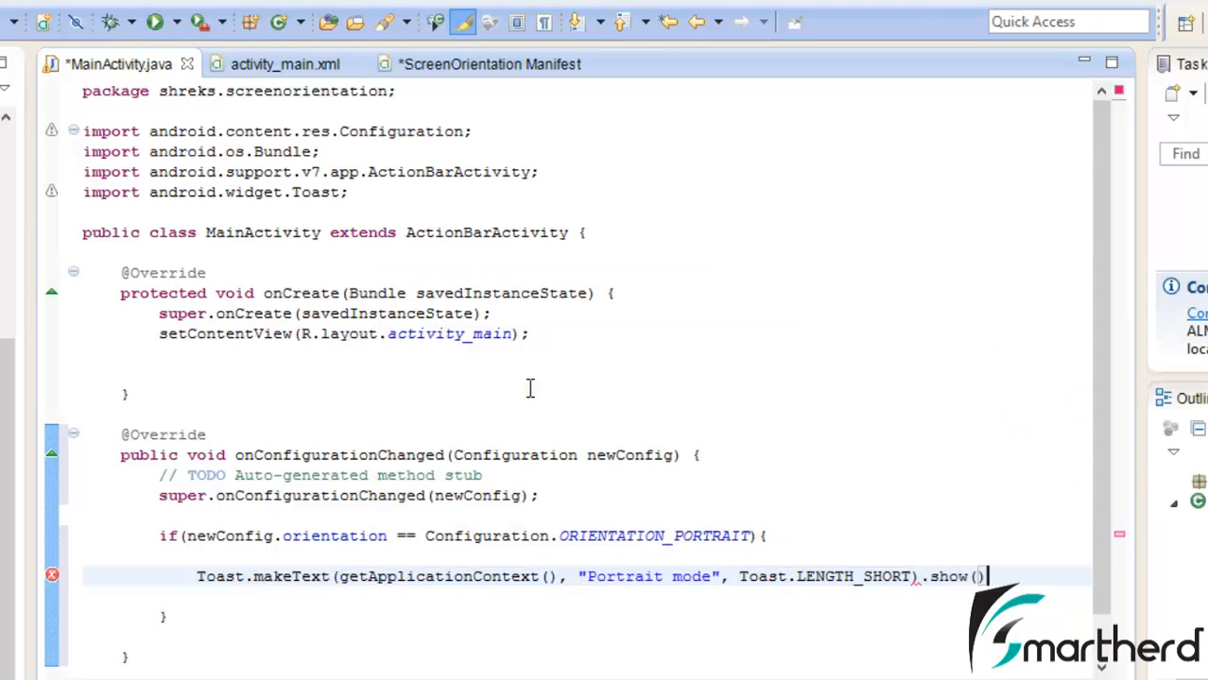
text(;)
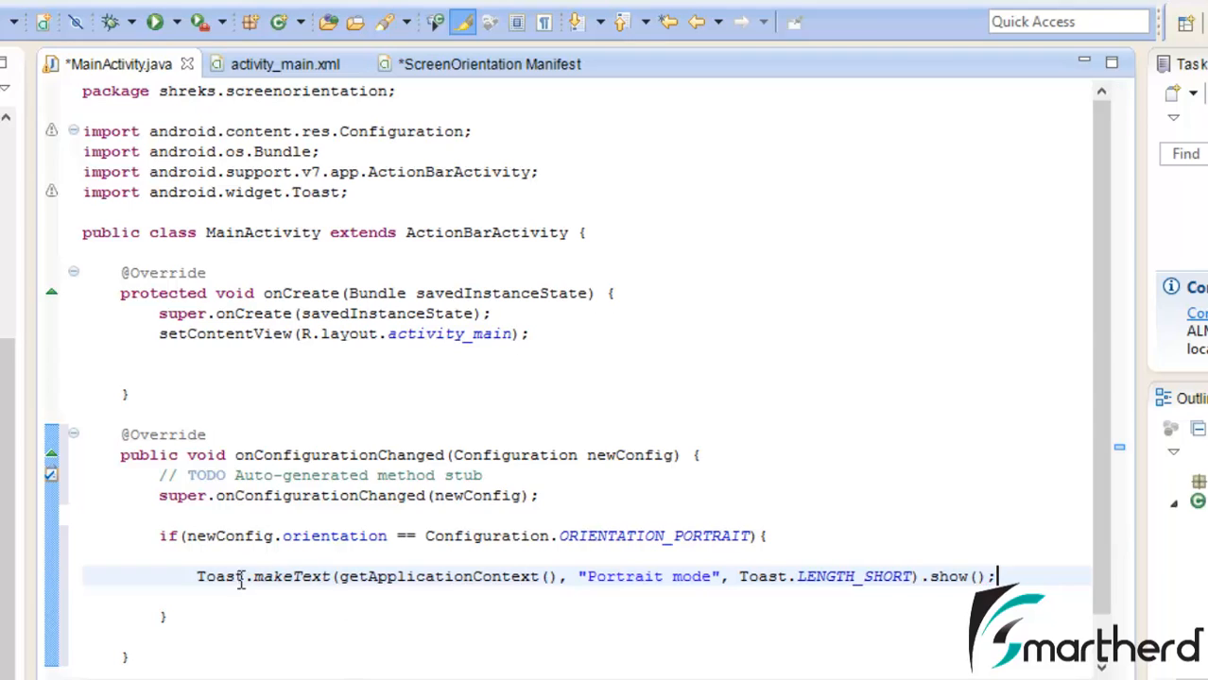
drag(196, 577, 922, 576)
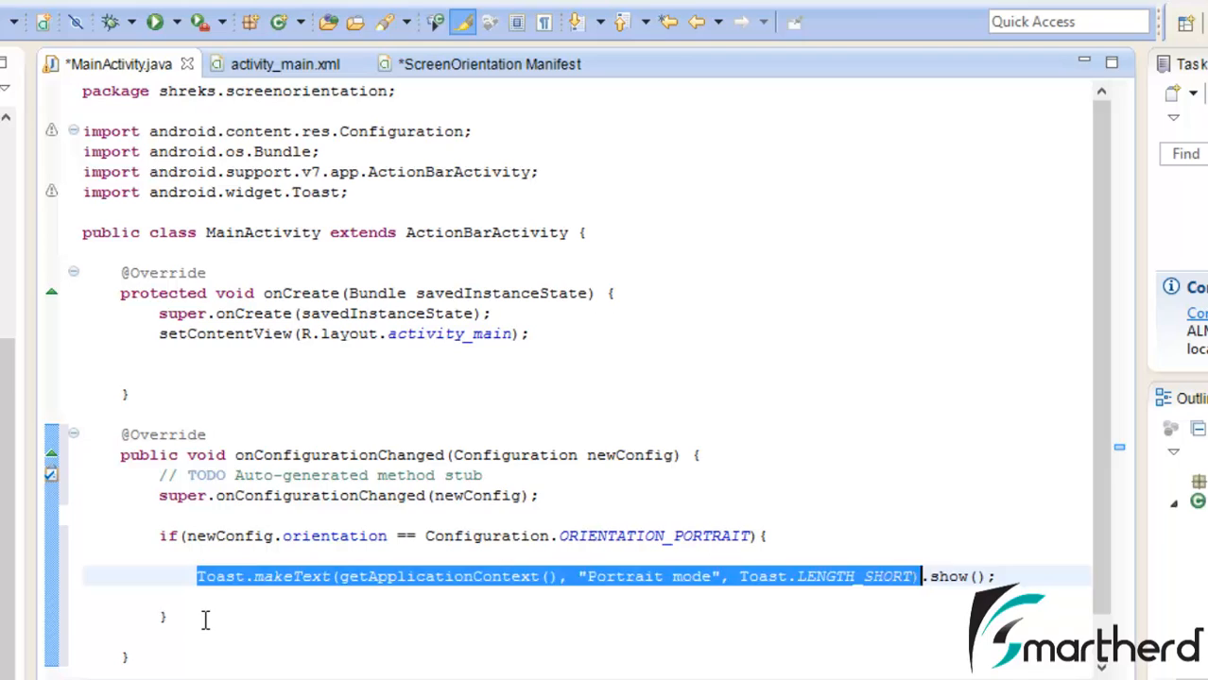
Add else if(newConfig.orientation == Configuration.ORIENTATION_LANDSCAPE) with a pasted "Landscape mode" toast.
text(}else if)
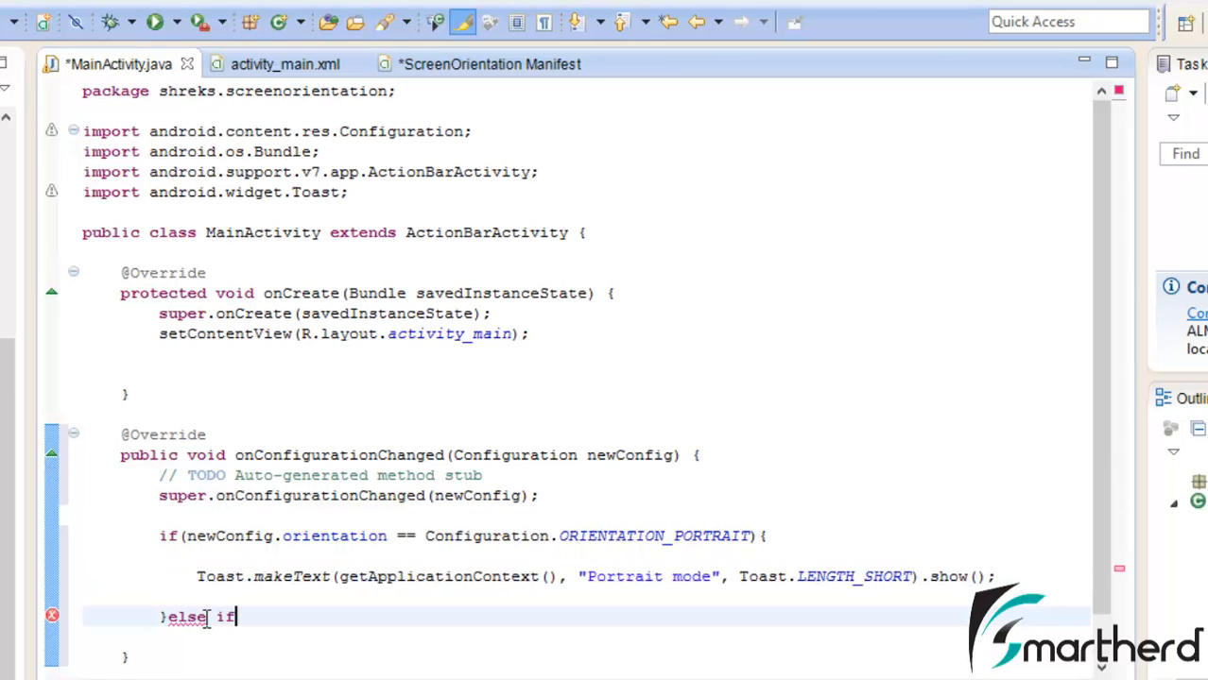
text(())
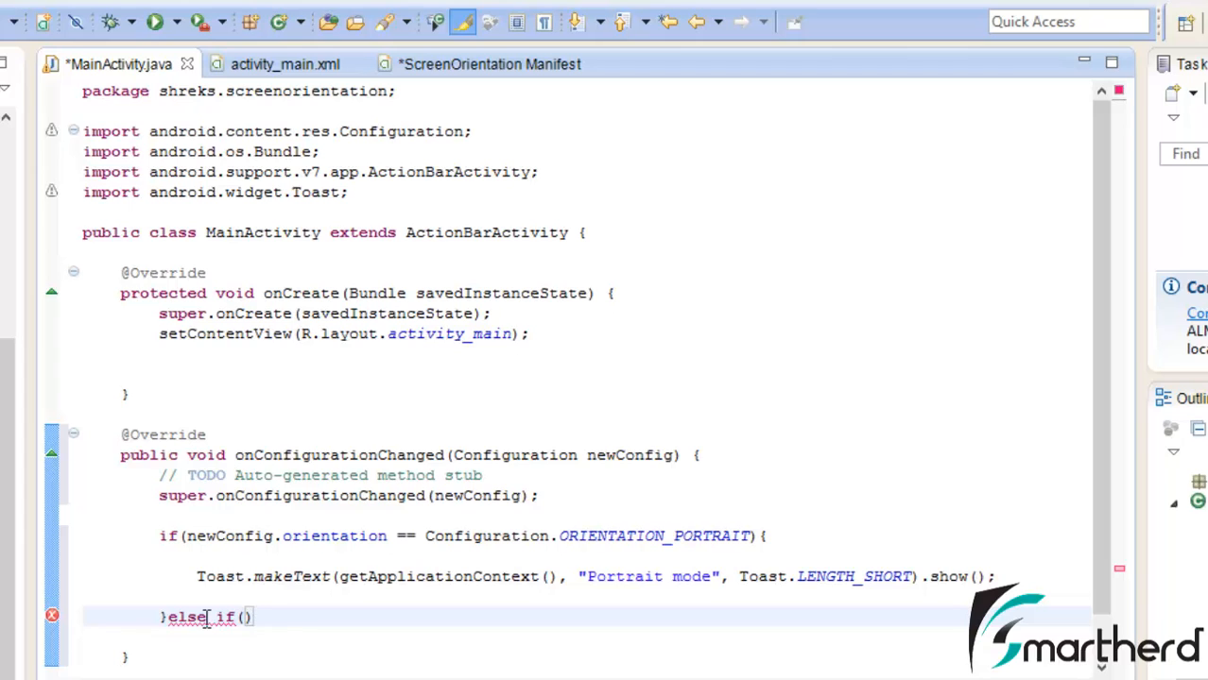
text(new)
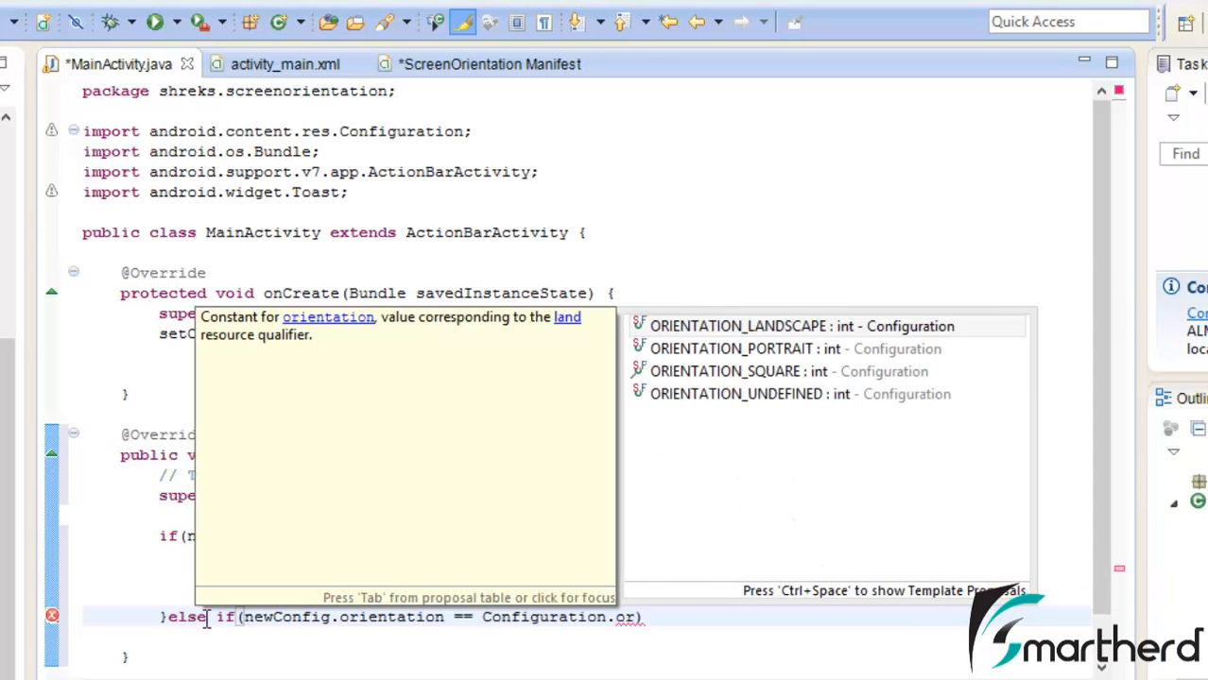
click(745, 325)
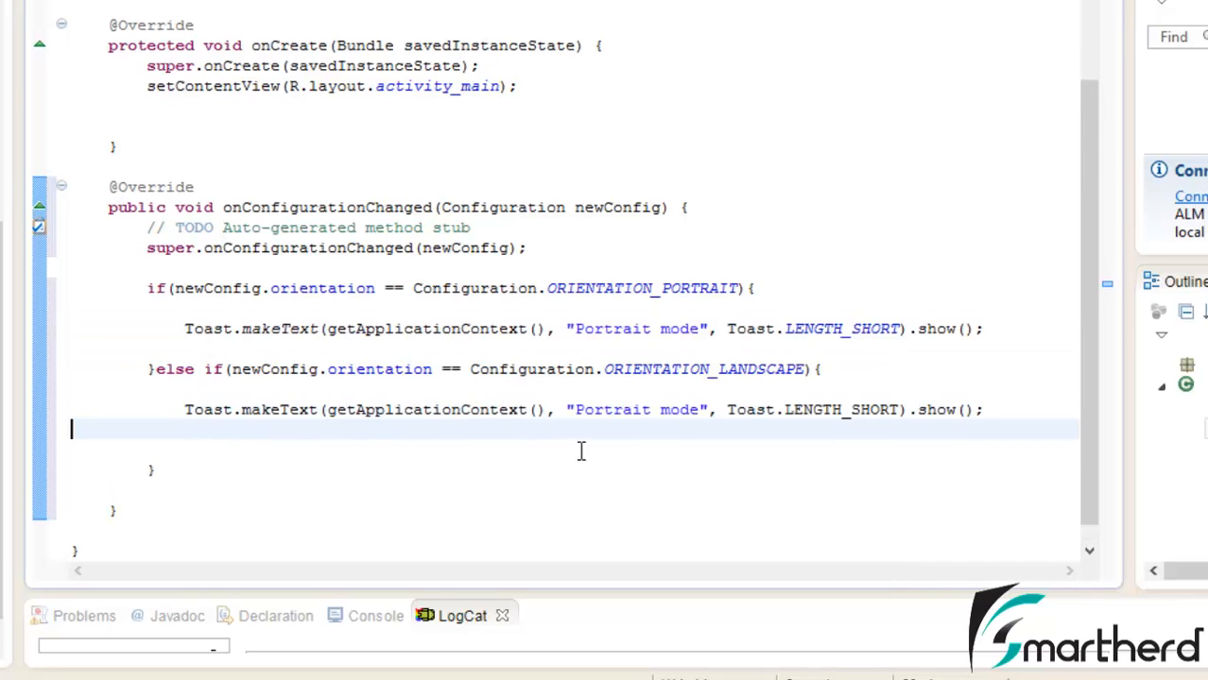
double_click(612, 410)
text(Landscape)
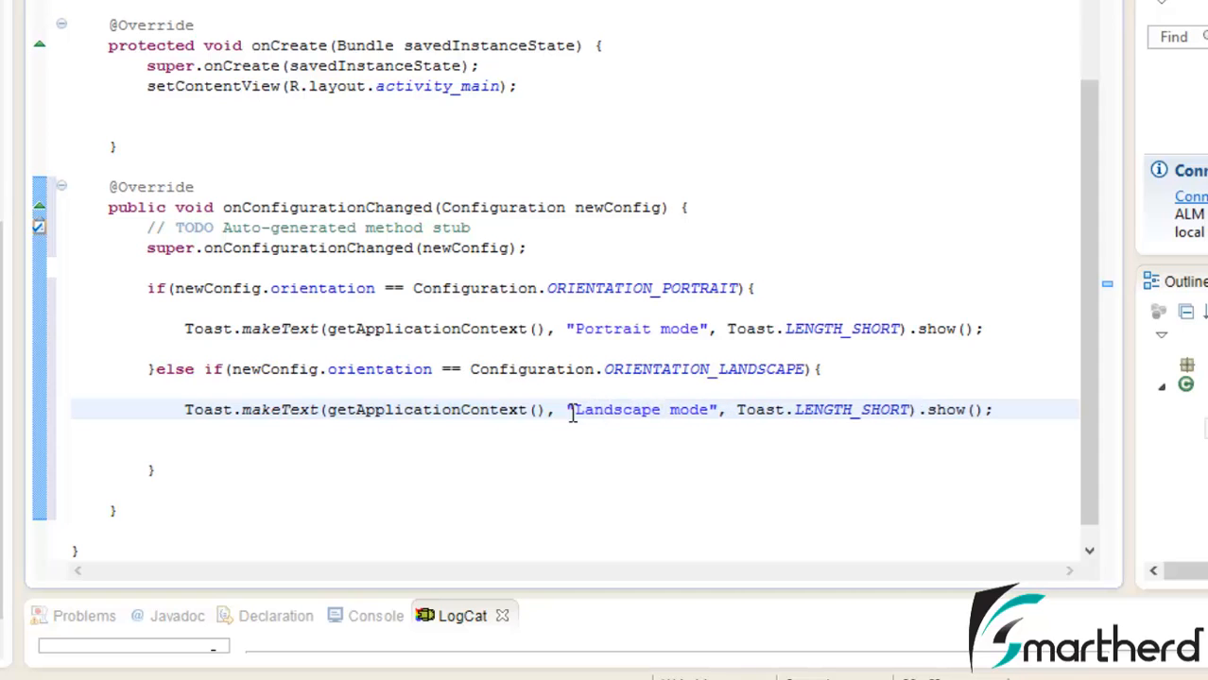
mouse_move(683, 488)
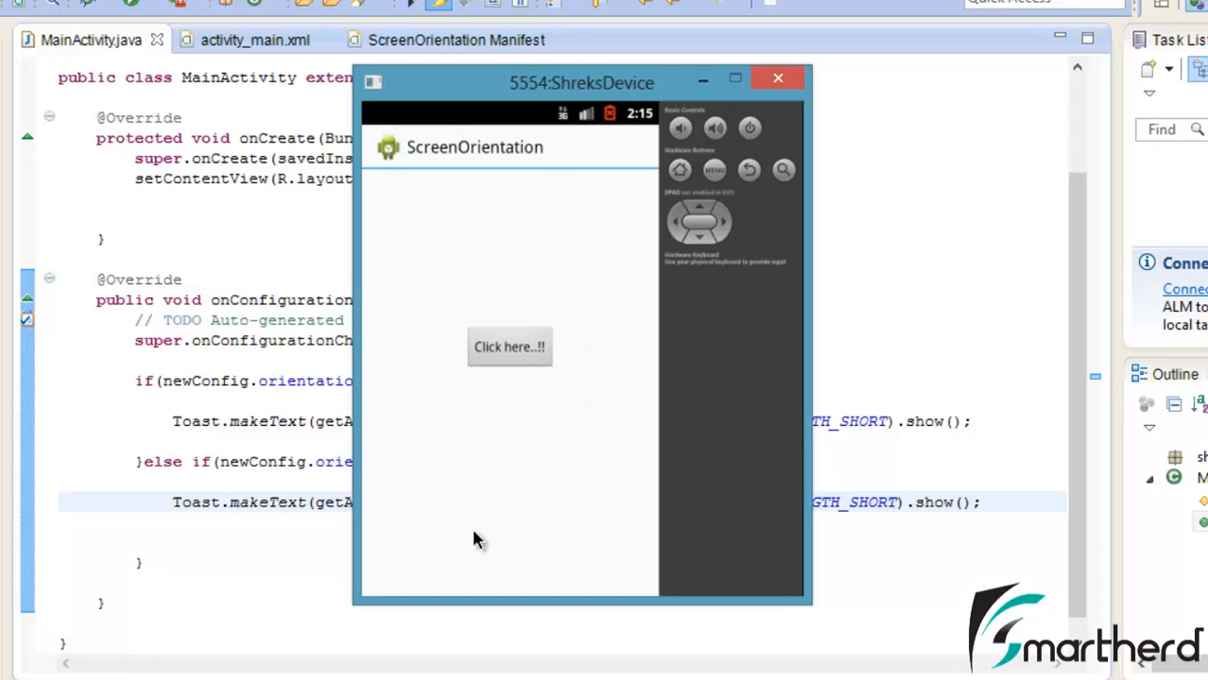
mouse_move(707, 344)
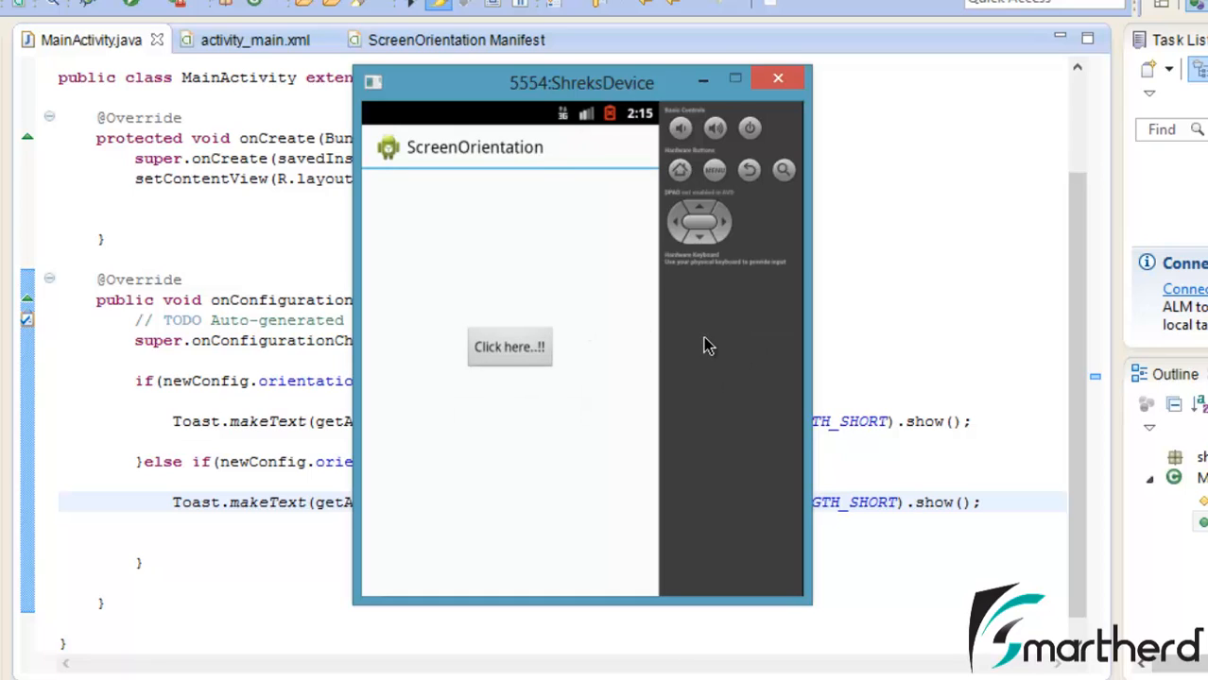
key(ctrl+F11)
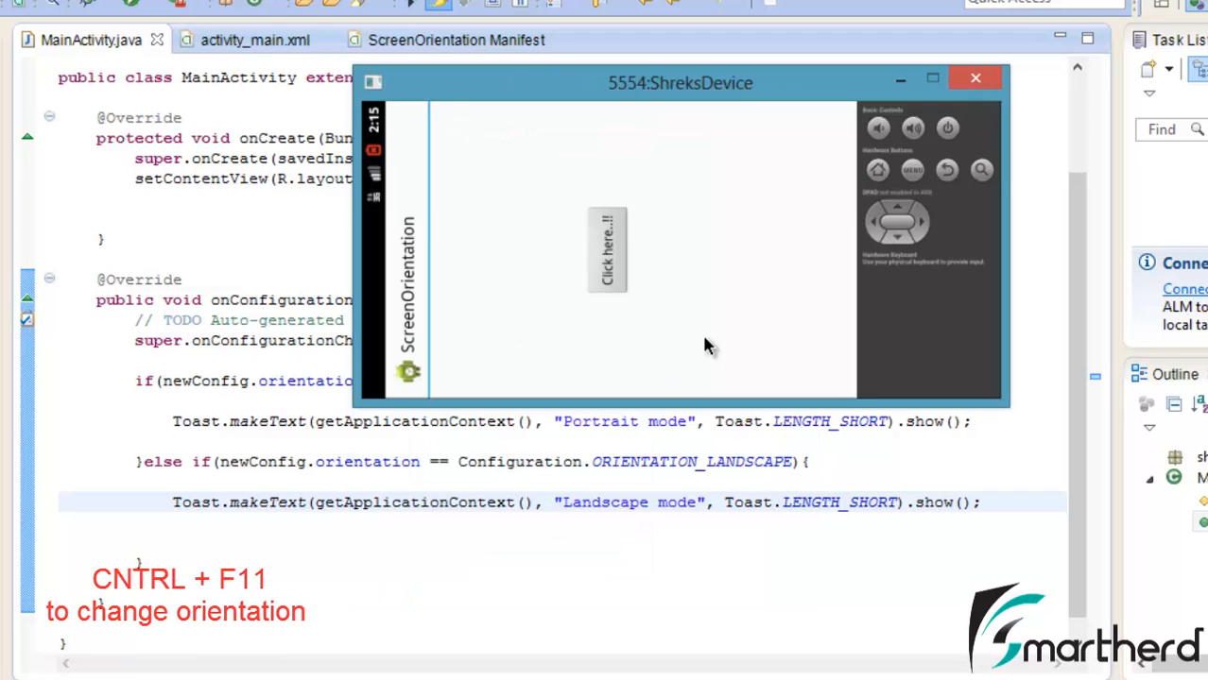
key(Ctrl+F11)
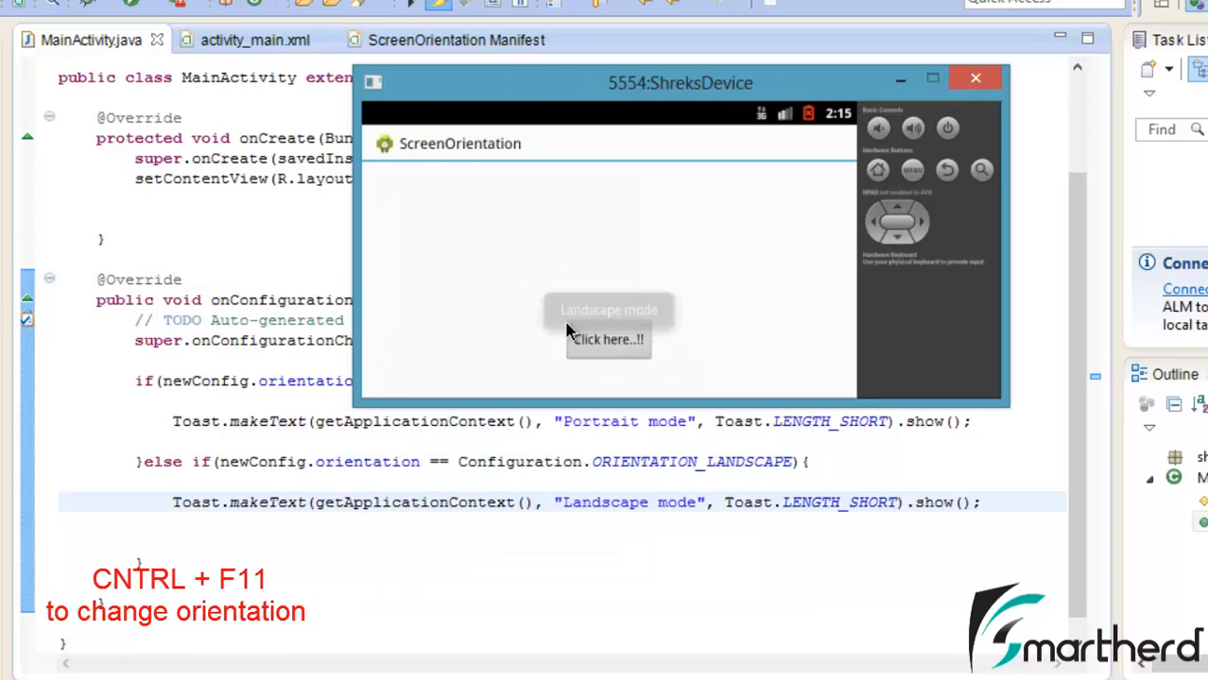
mouse_move(695, 344)
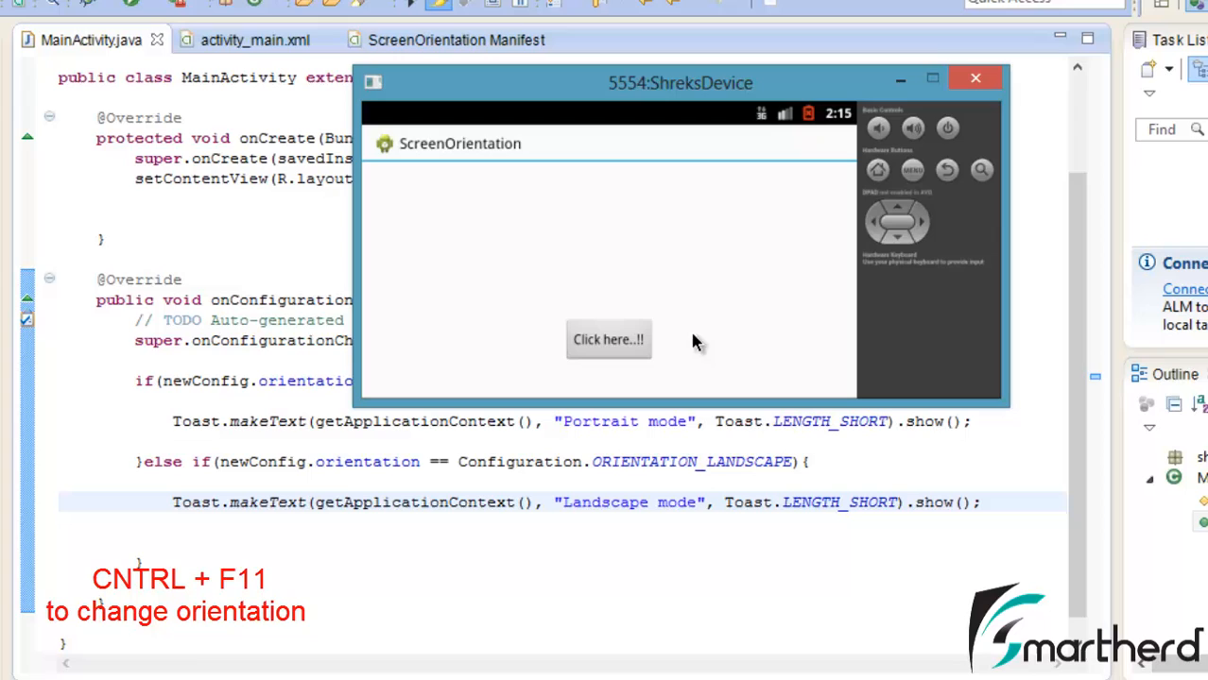
mouse_move(871, 337)
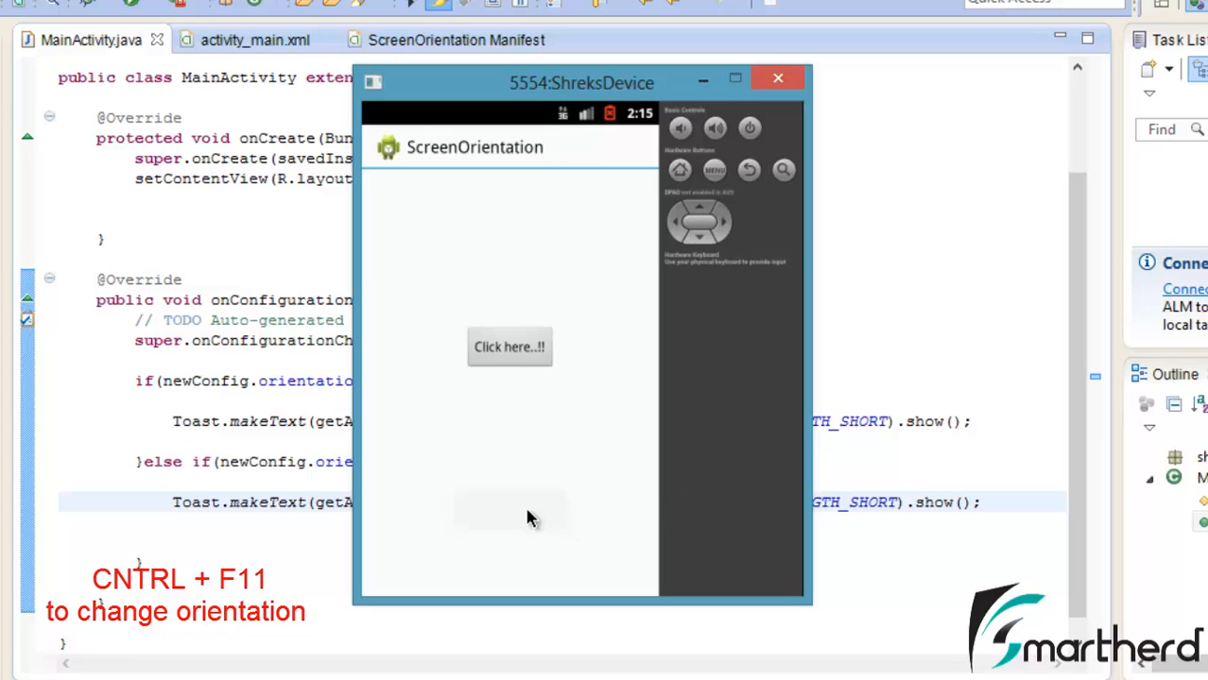
mouse_move(529, 533)
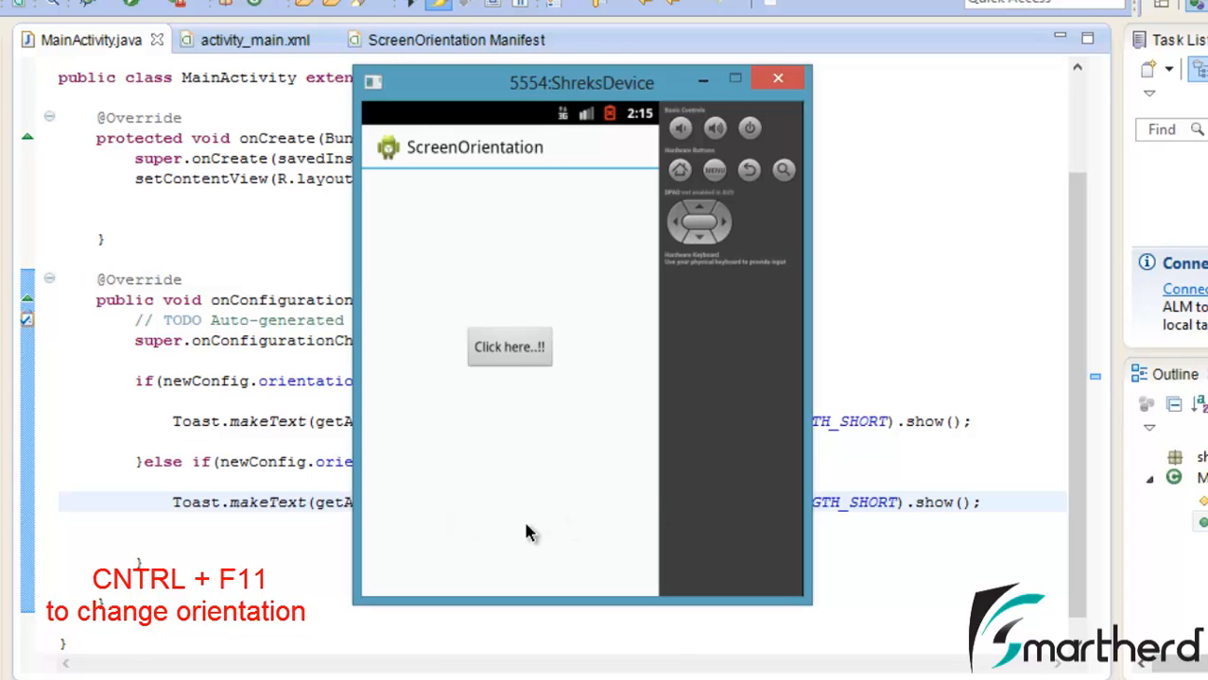